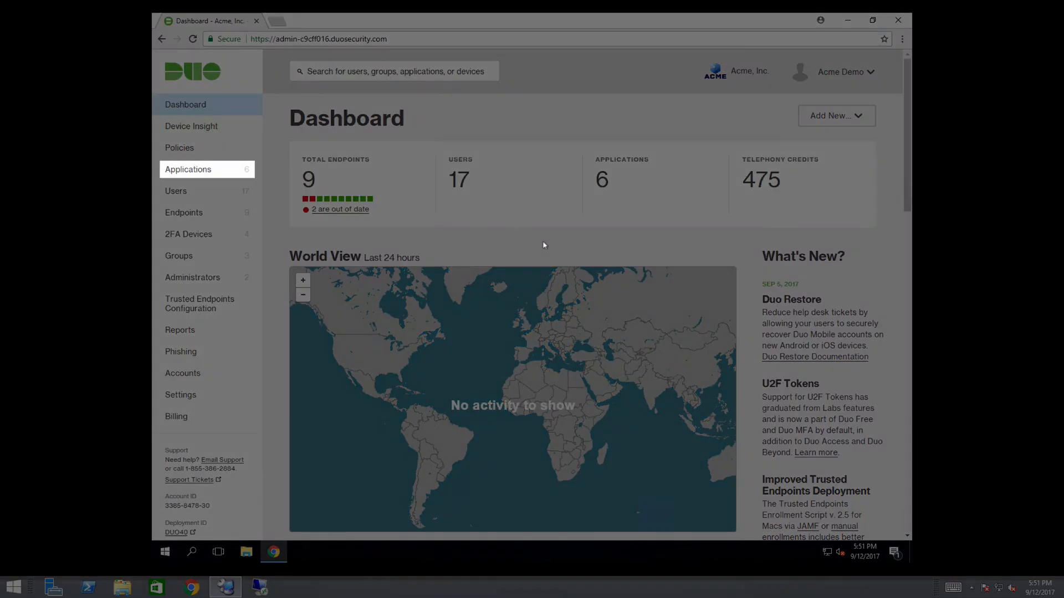
Filter the Protect an Application list to 'fortigate' to find Fortinet FortiGate SSL VPN.
left_click(206, 169)
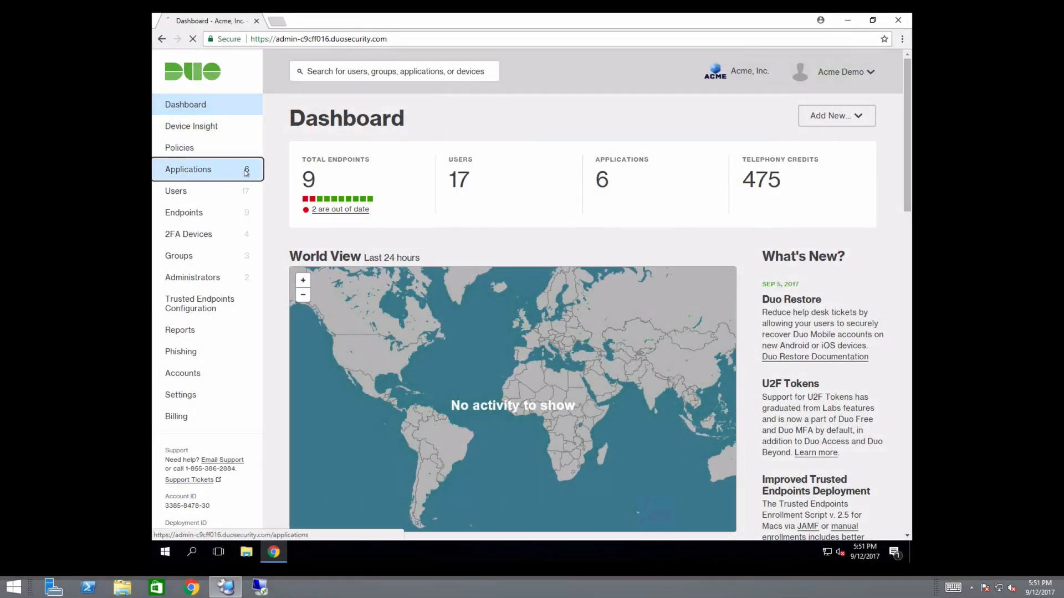
left_click(187, 169)
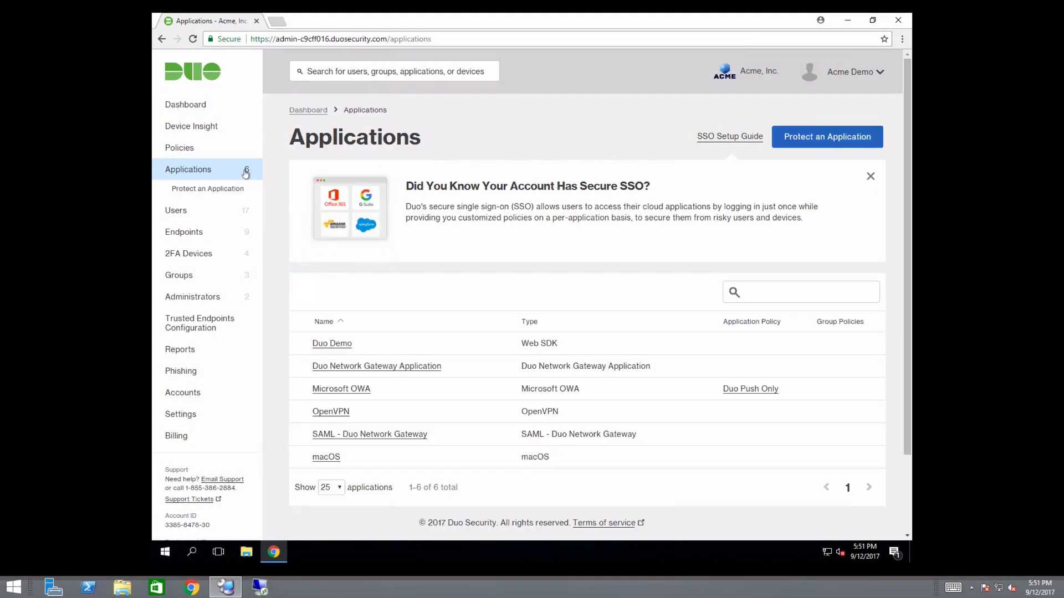
mouse_move(411, 169)
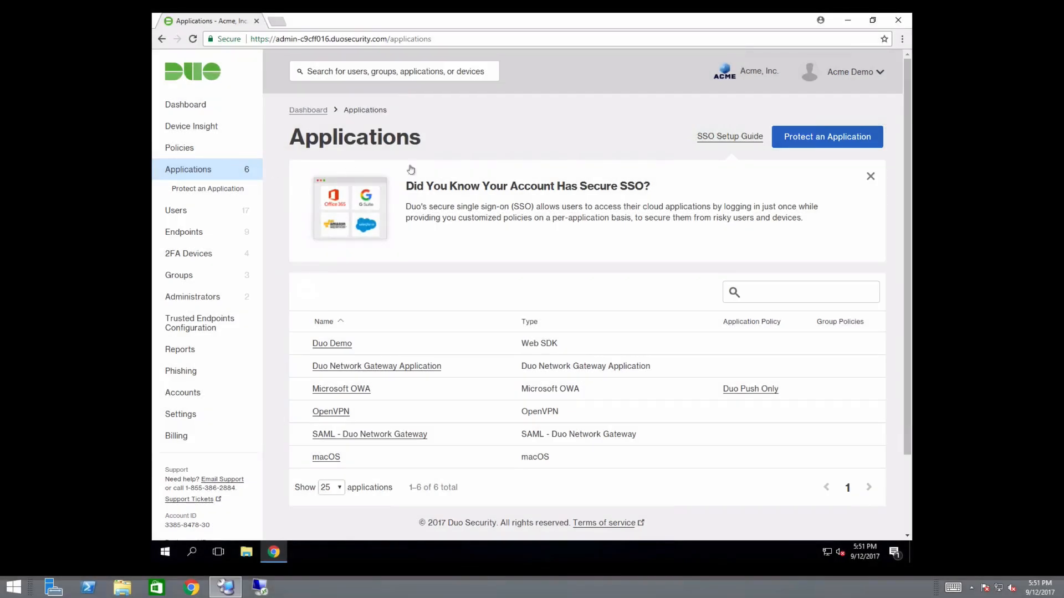
left_click(827, 138)
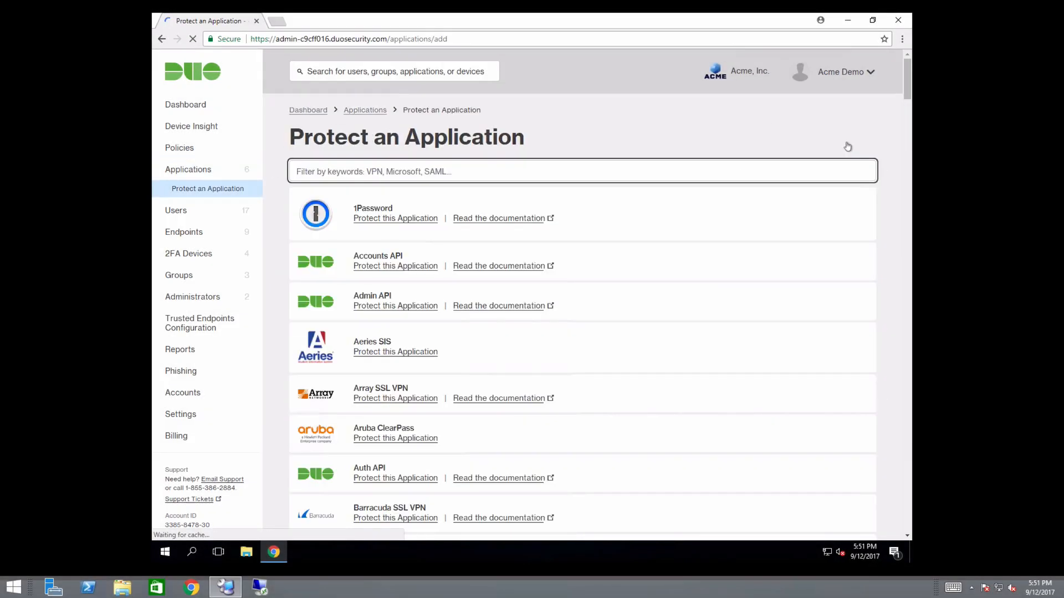
type("fortig")
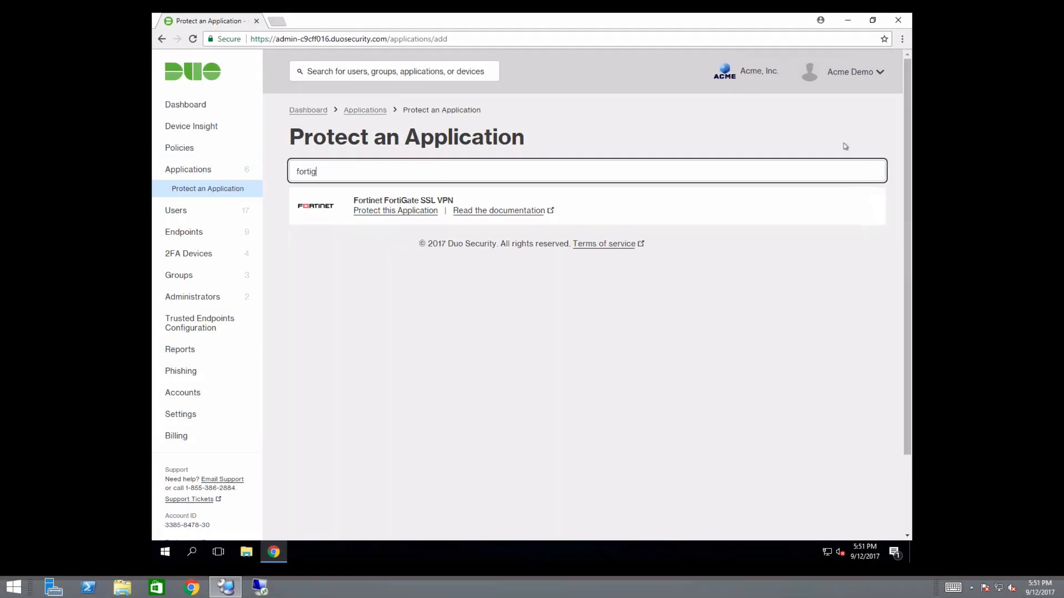
type("ate")
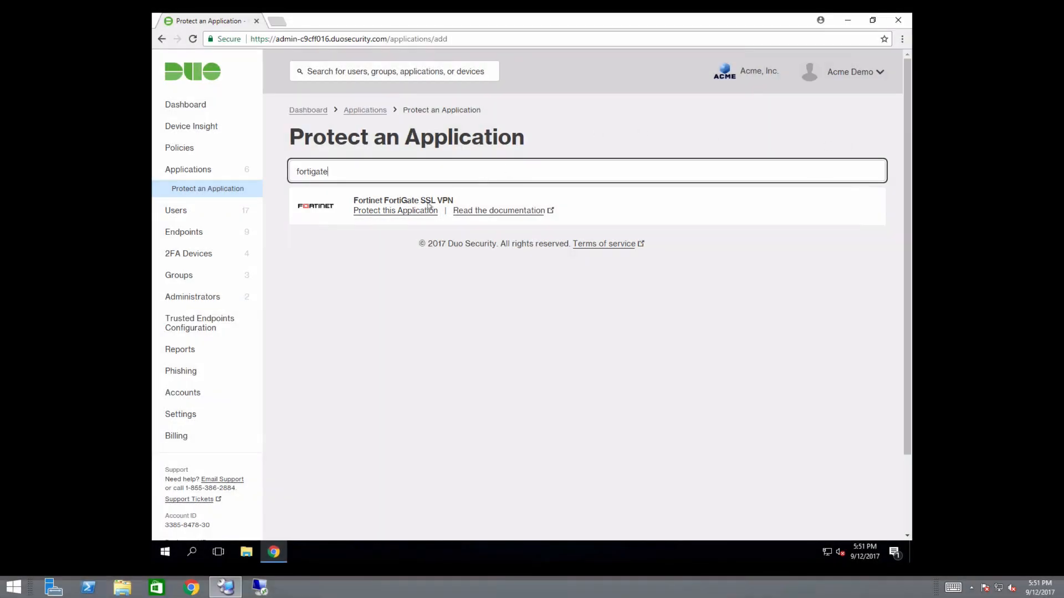
Protect the Fortinet FortiGate SSL VPN application and follow its Fortinet documentation link.
left_click(396, 211)
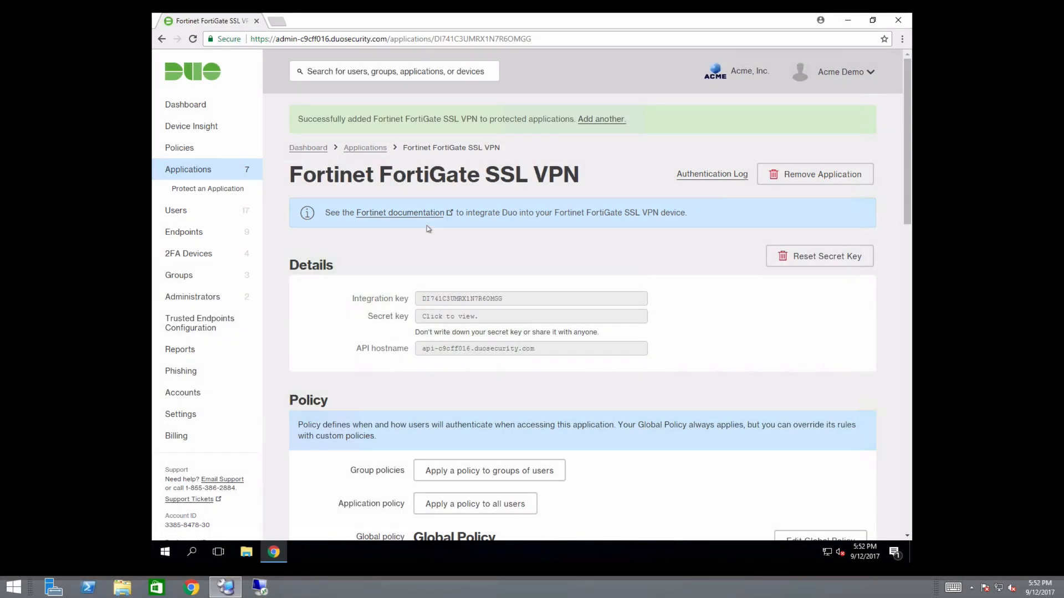
left_click(399, 213)
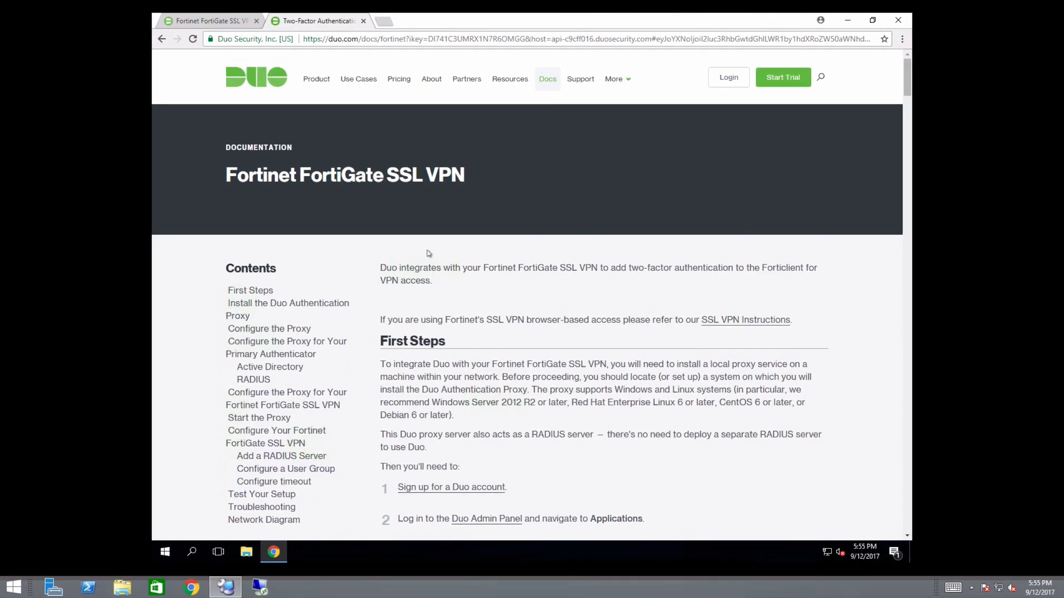
Jump to 'Install the Duo Authentication Proxy' and download duoauthproxy-latest.exe for Windows.
scroll("down", 3)
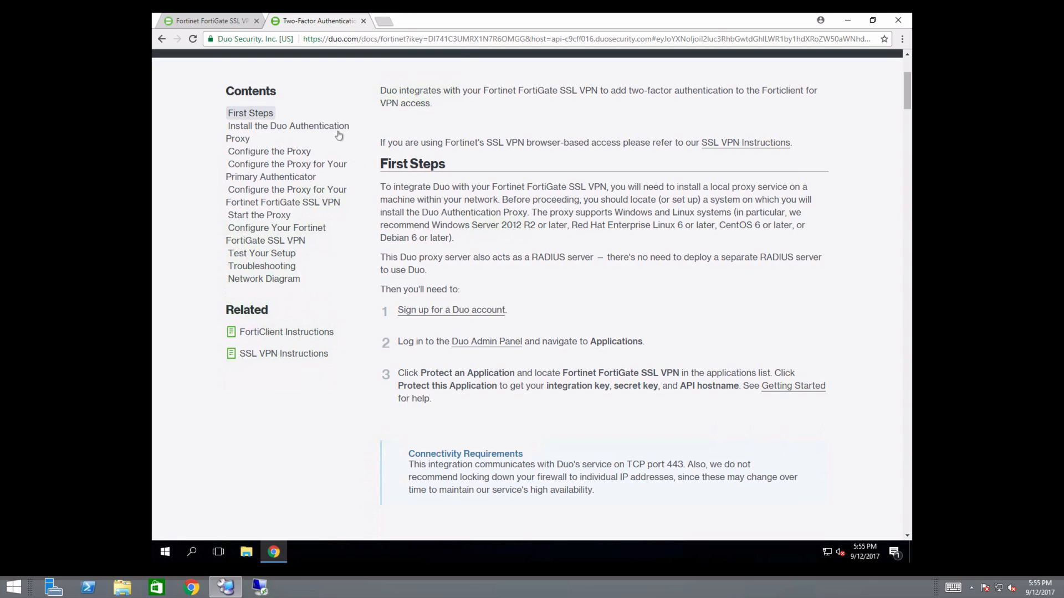
left_click(287, 126)
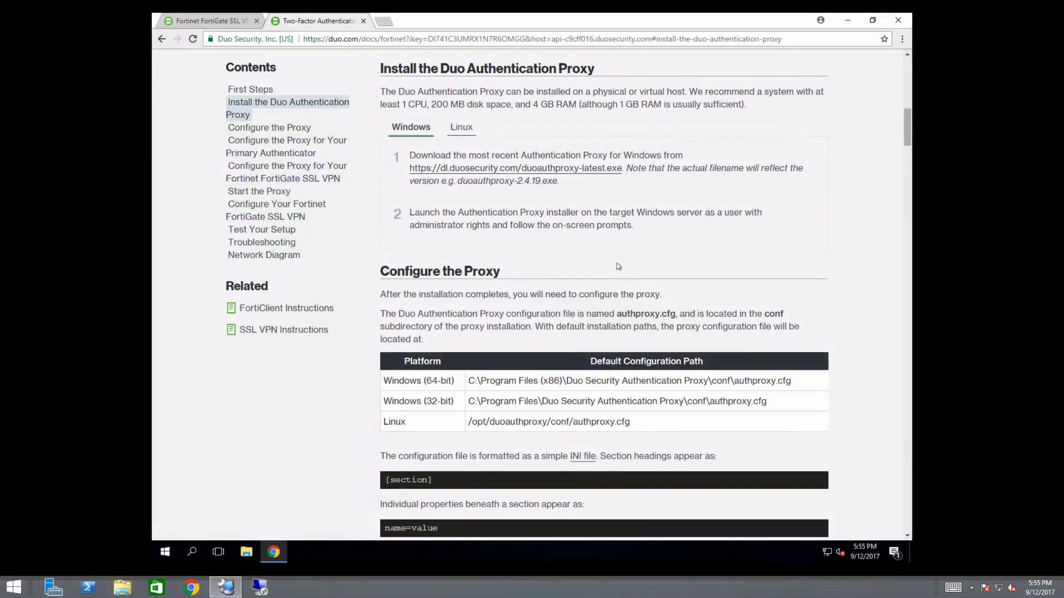
left_click(520, 169)
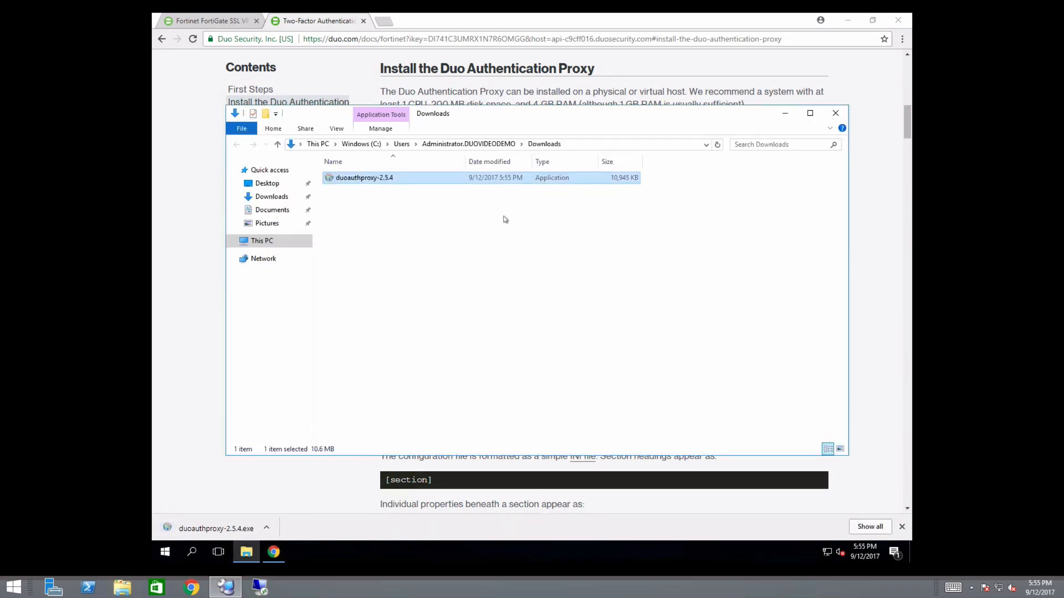
Launch duoauthproxy-2.5.4 from Downloads and accept its license agreement to install.
double_click(362, 178)
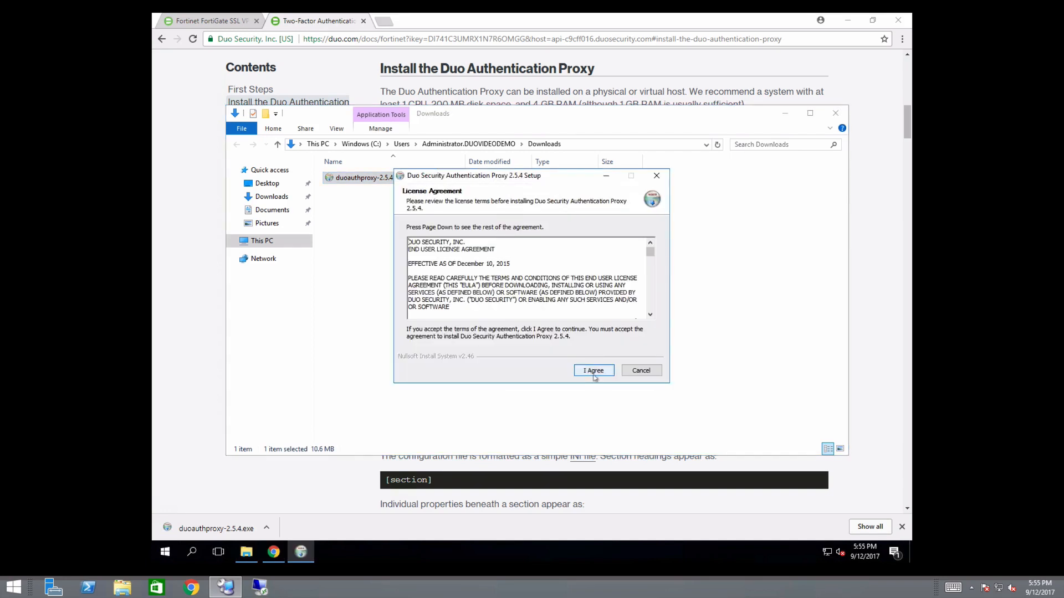
left_click(593, 370)
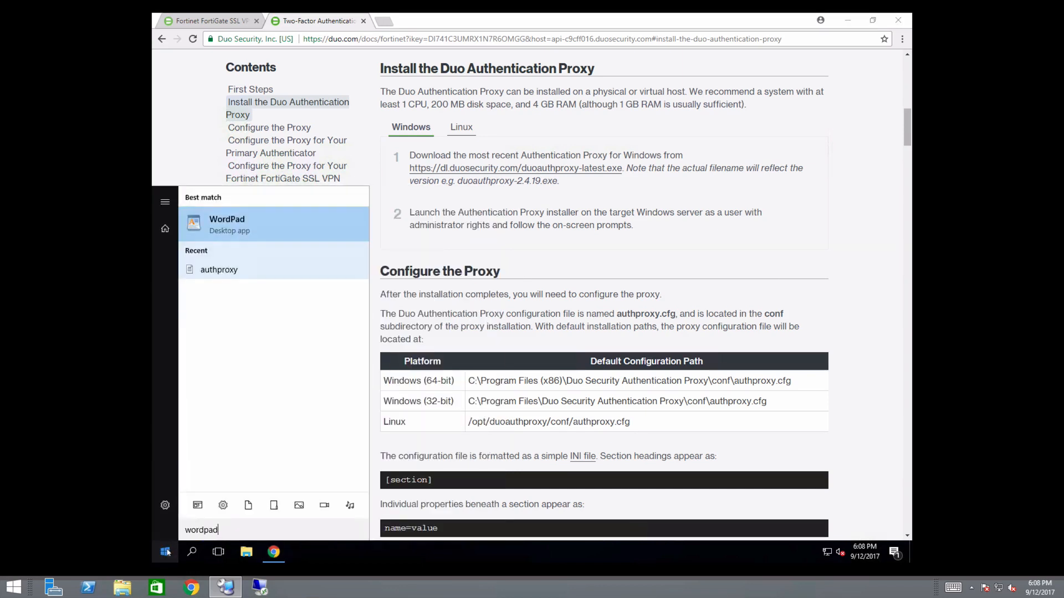
Run WordPad as administrator and browse to Duo Security Authentication Proxy\conf showing All Documents.
right_click(226, 224)
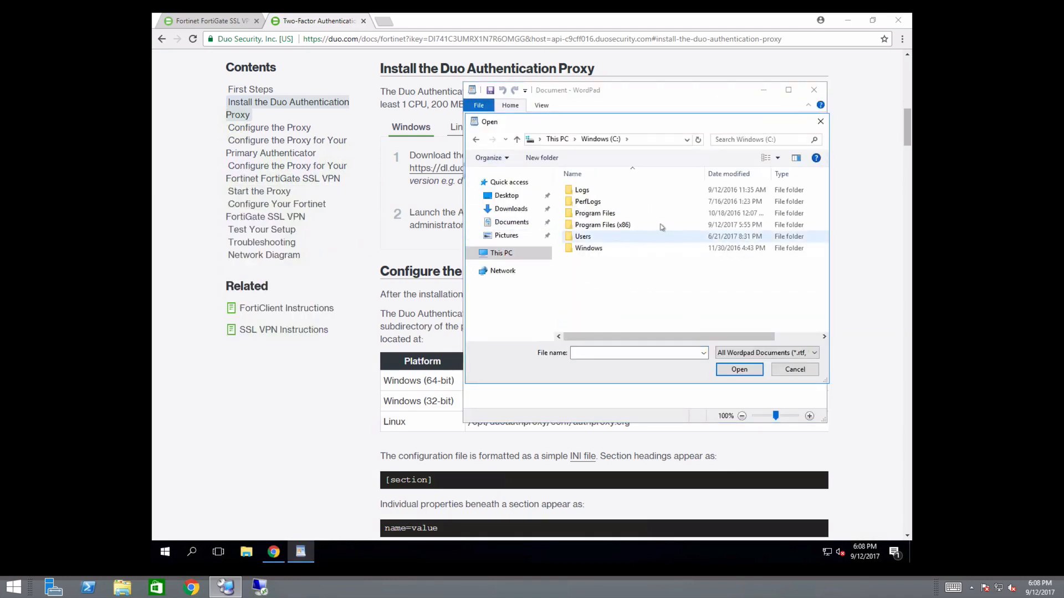
double_click(603, 224)
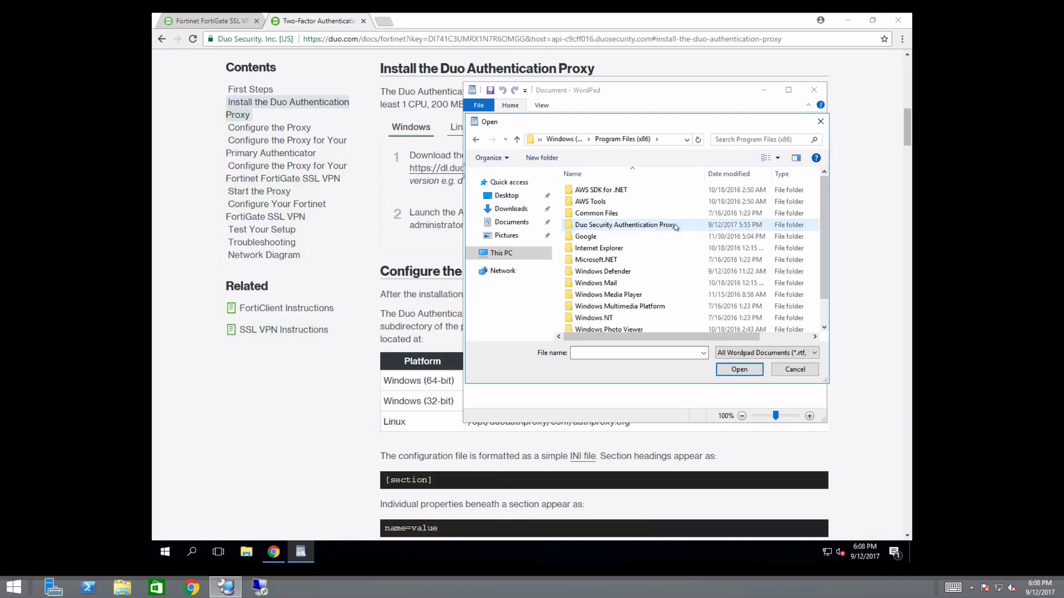
double_click(626, 225)
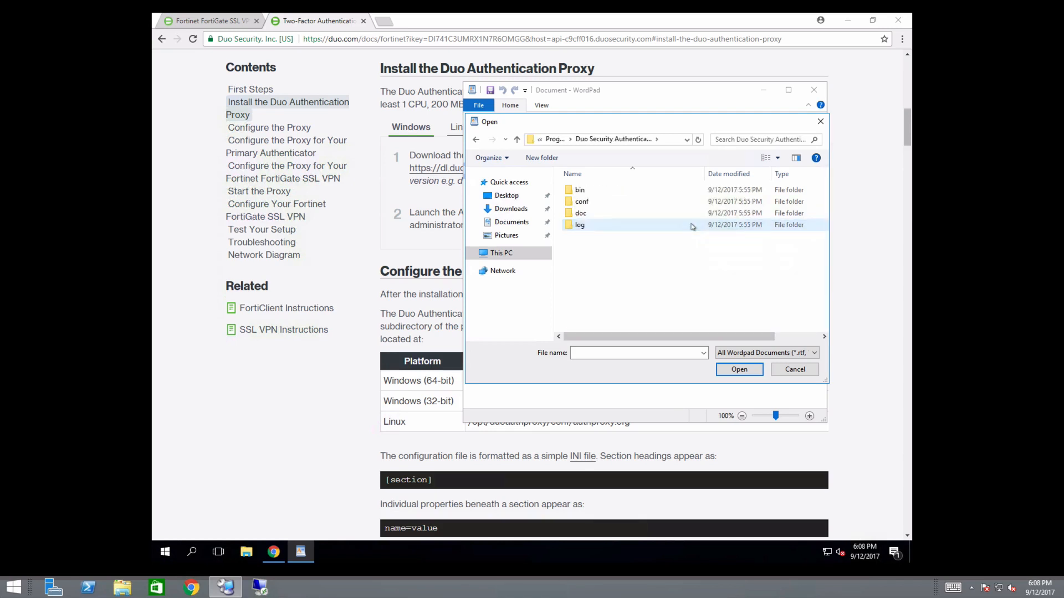
double_click(579, 201)
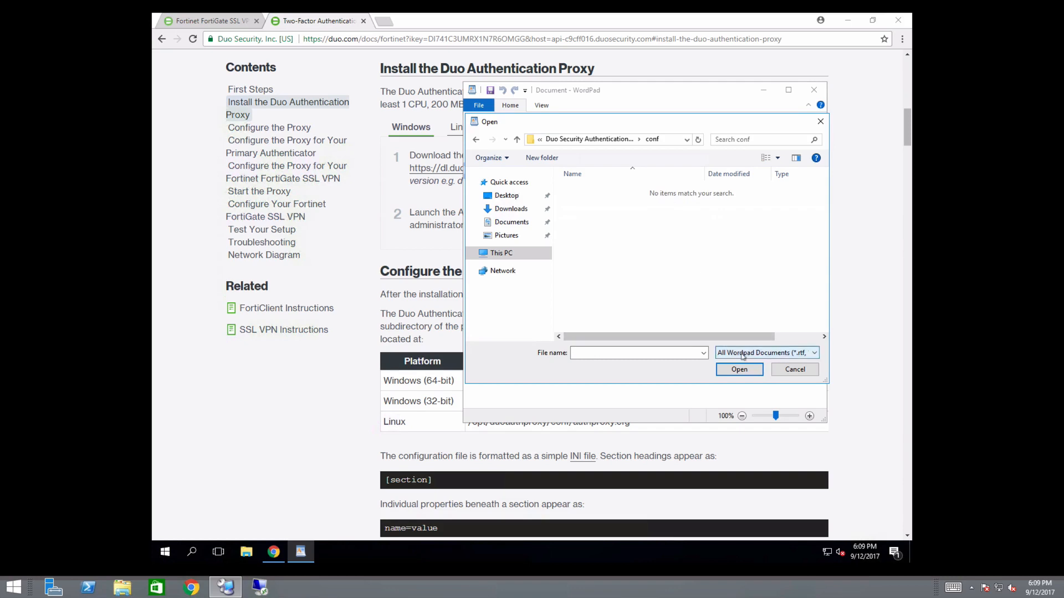
left_click(814, 352)
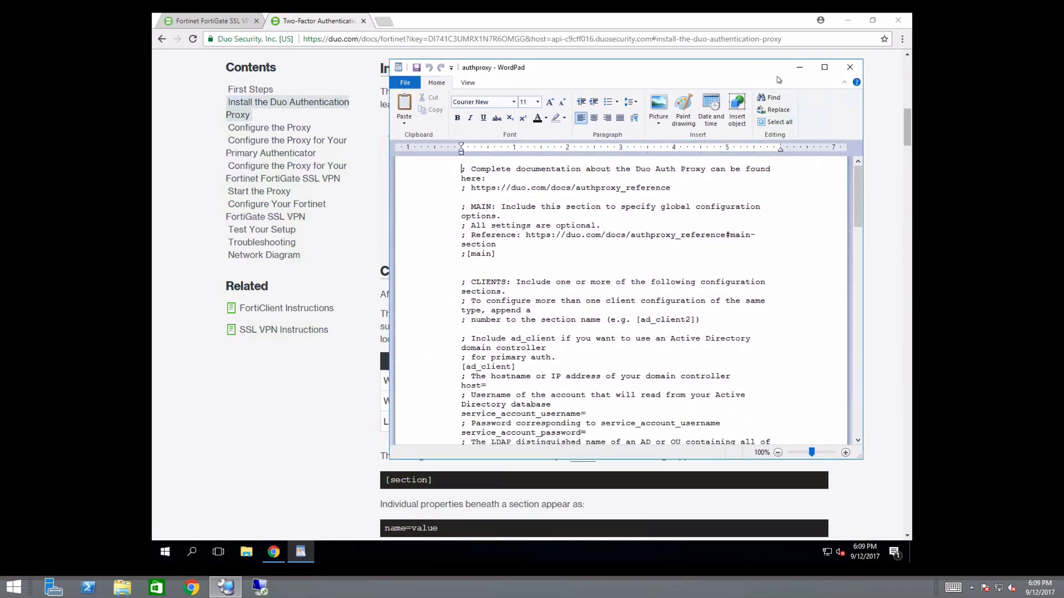
Replace the file with an [ad_client] section: host=172.16.20.11 and service_account_username=ldapuser.
left_click_drag(610, 68, 639, 69)
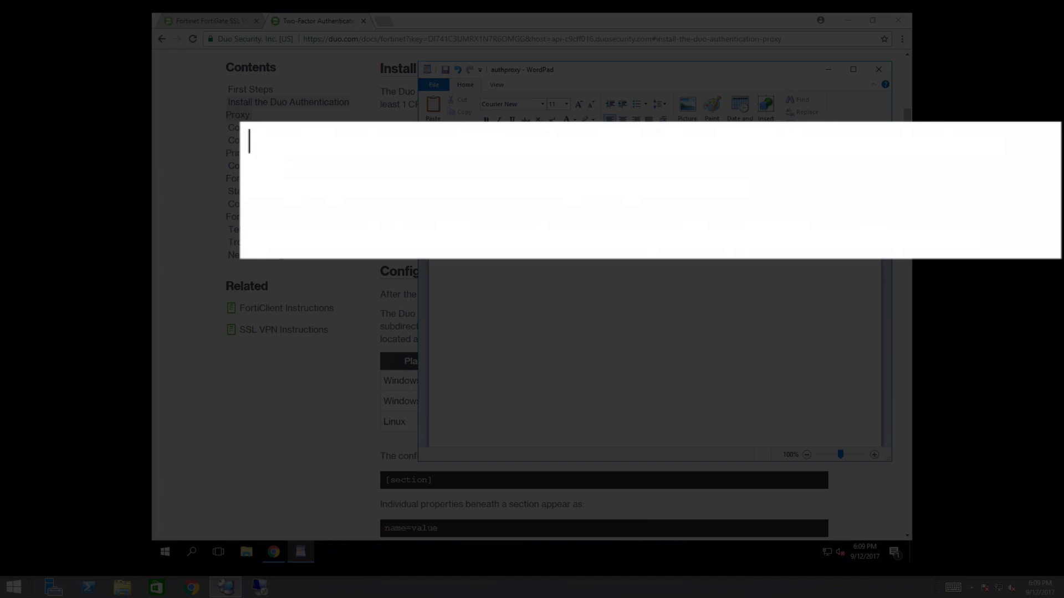
type("[")
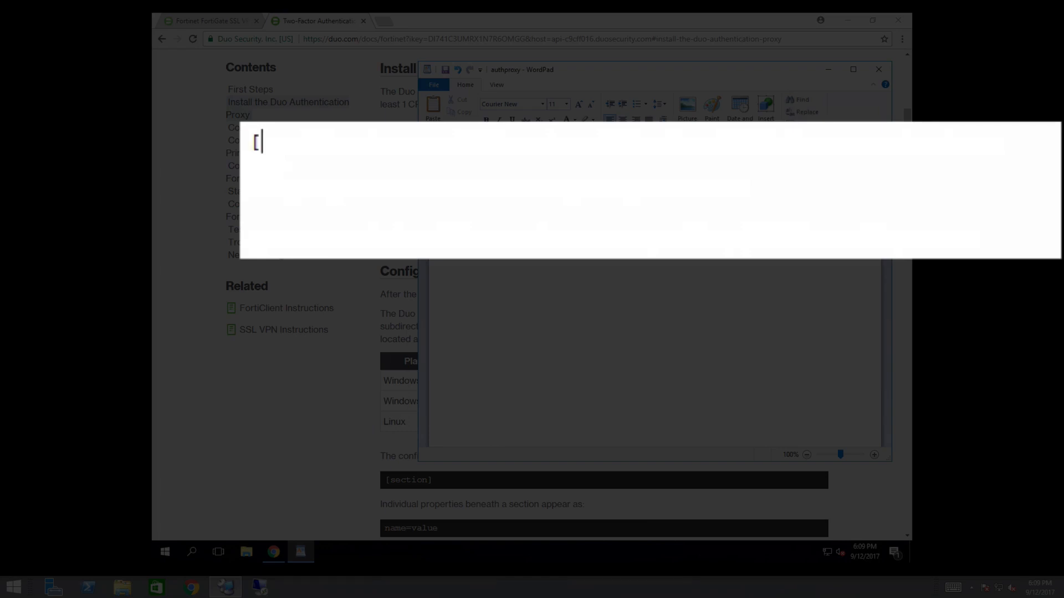
type("ad_client")
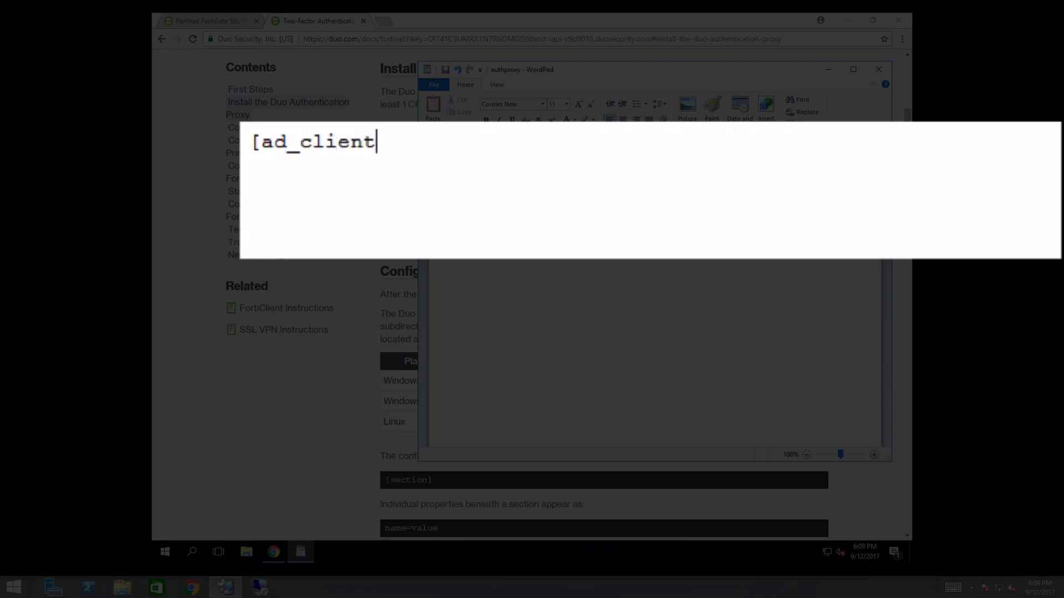
type("]")
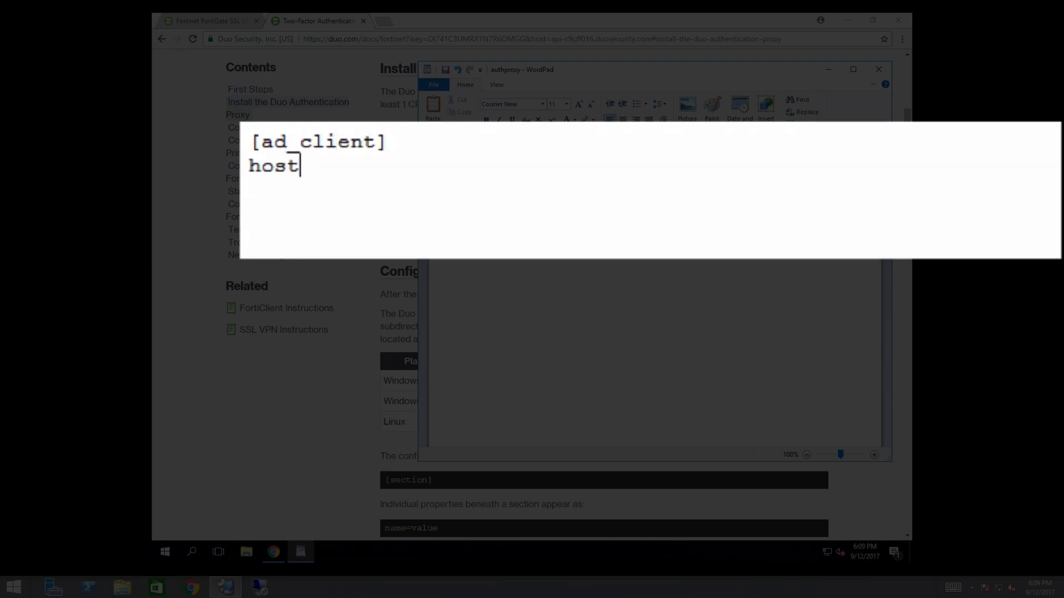
type("=172")
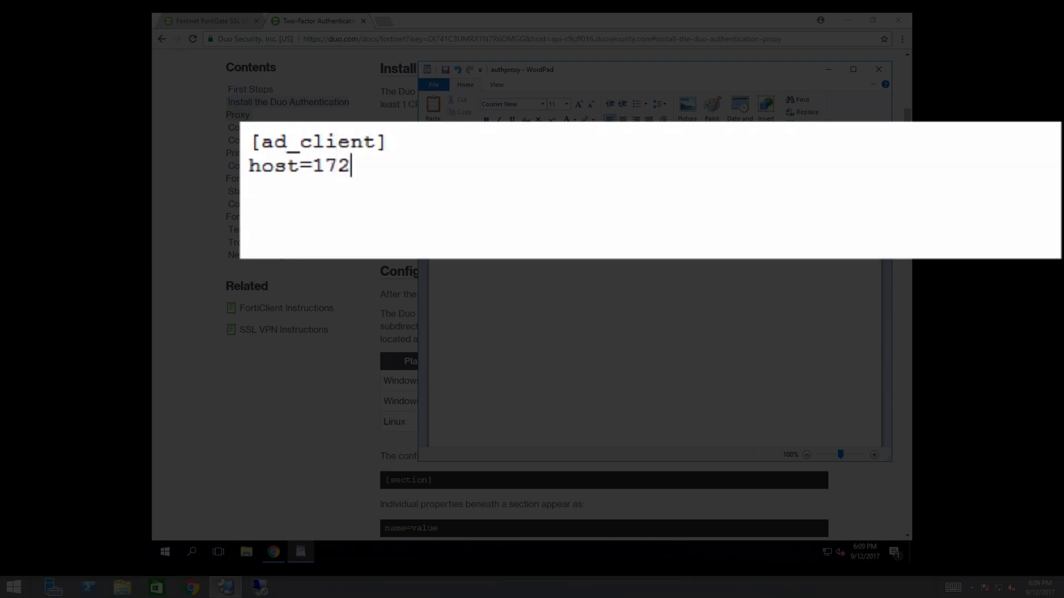
type(".16.20.11")
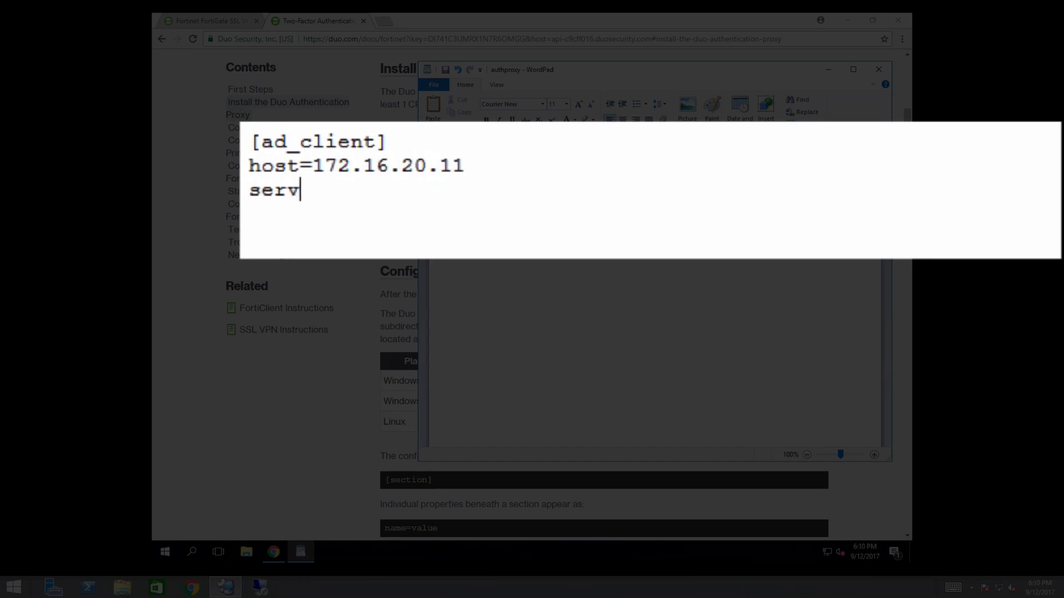
type("ice_account")
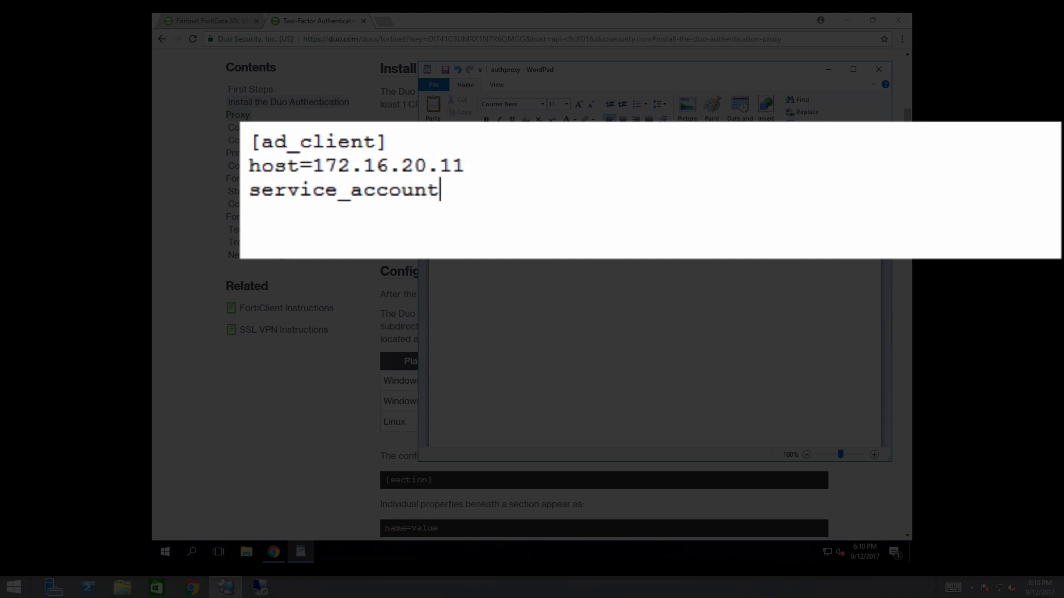
type("_username=1")
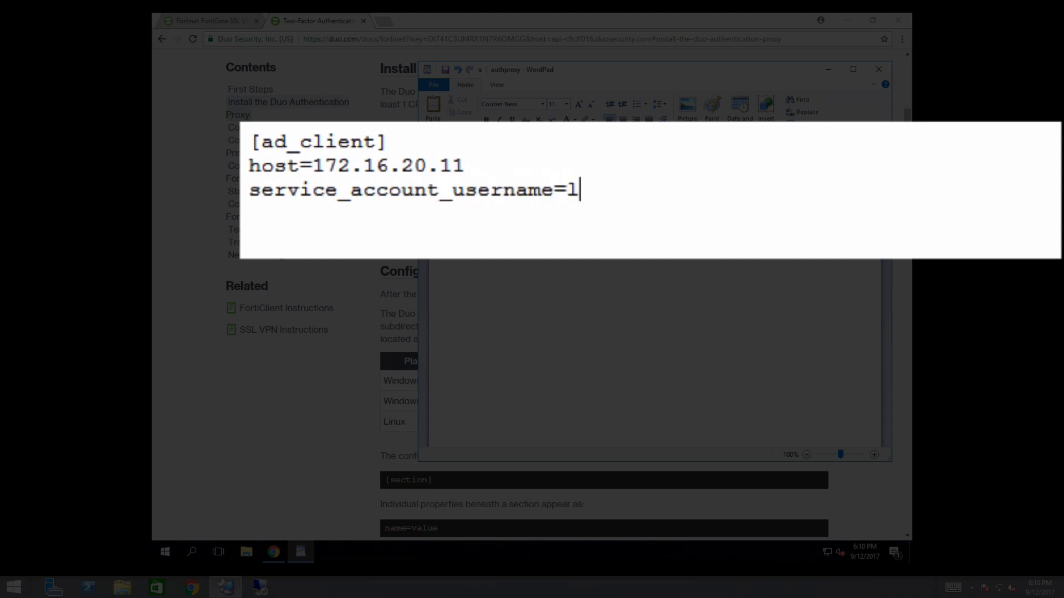
type("dapuser")
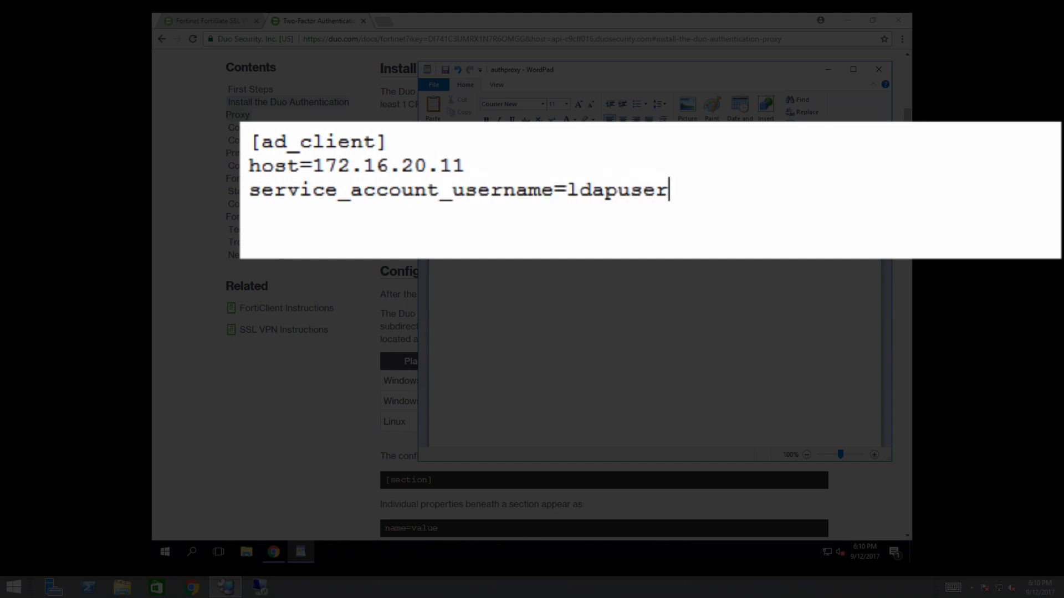
key("Enter")
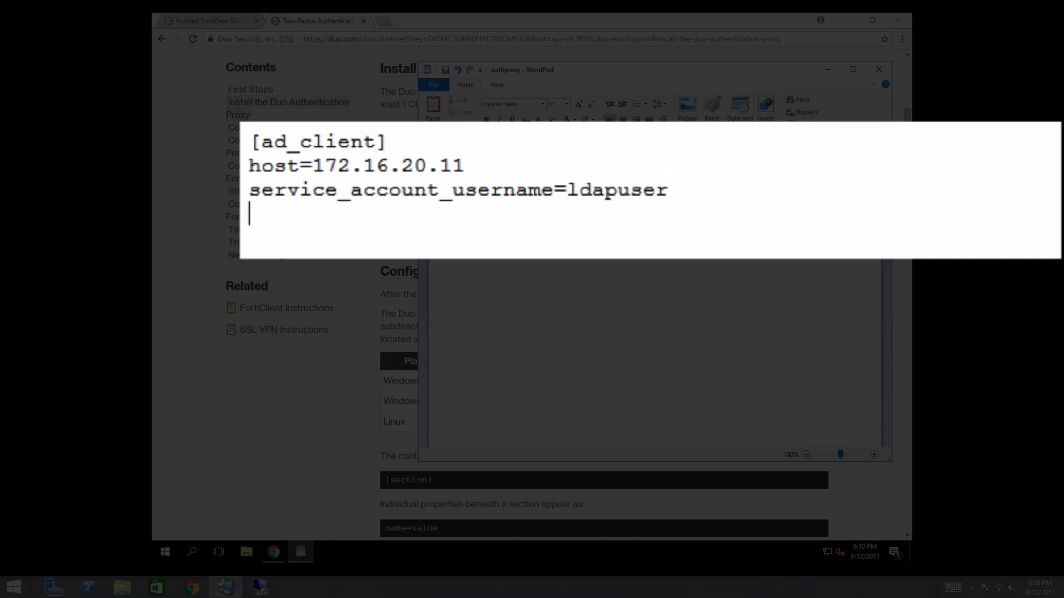
type("s")
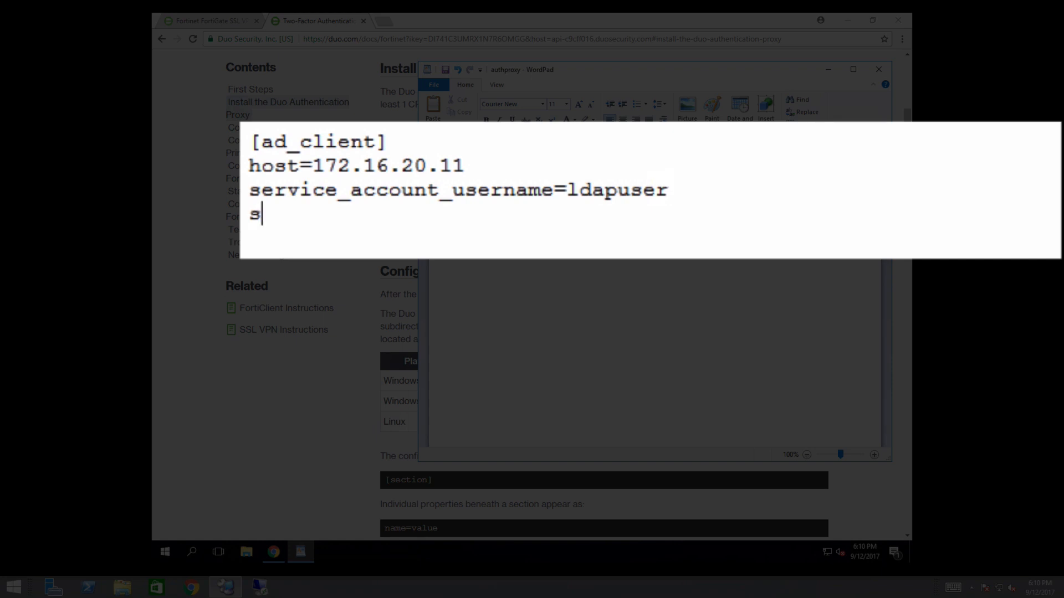
type("ervice_account_")
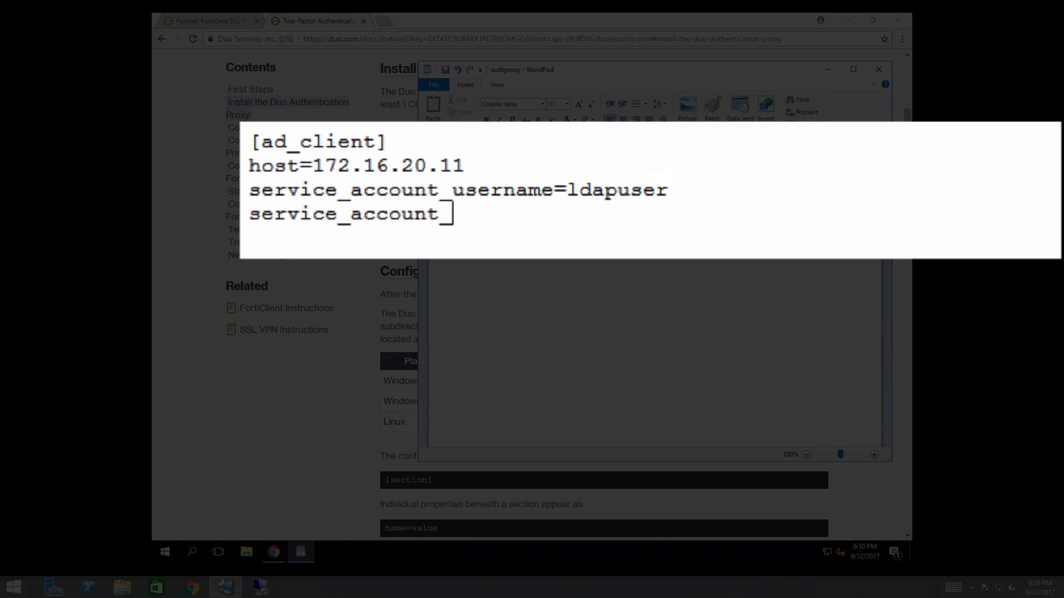
type("password=")
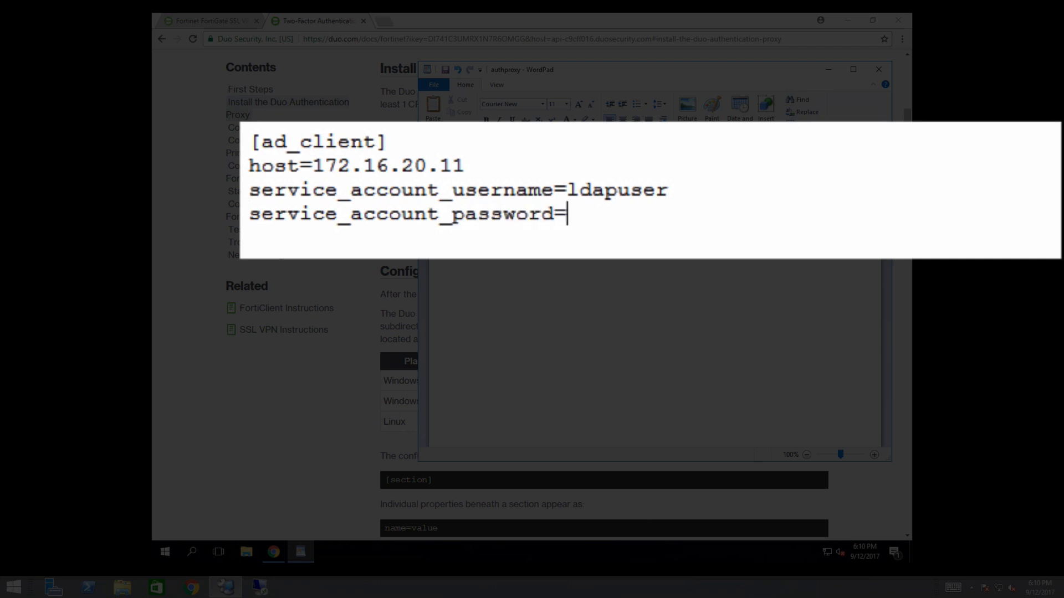
type("password")
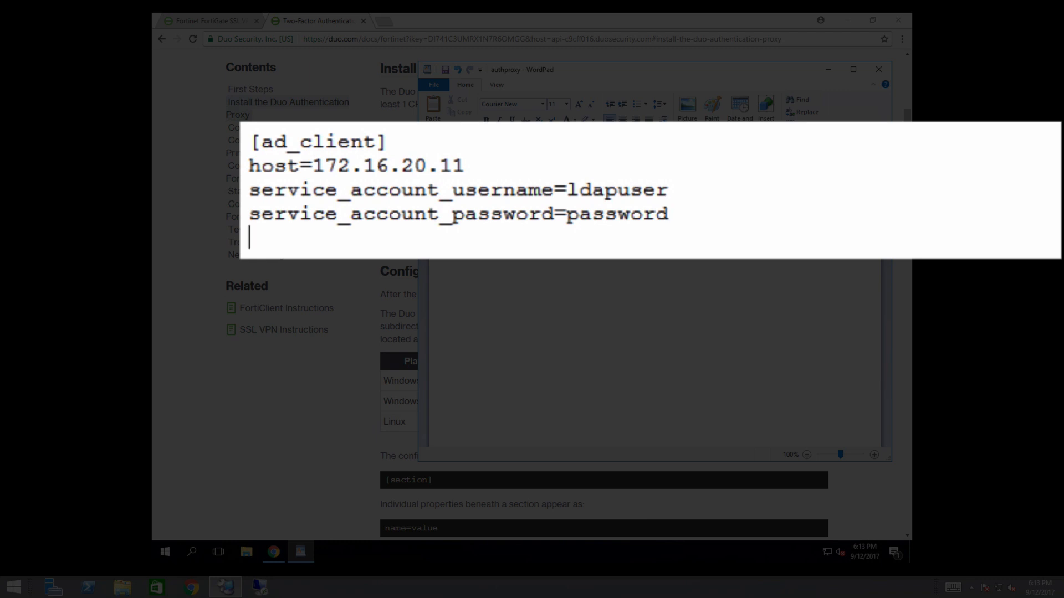
type("search_dn")
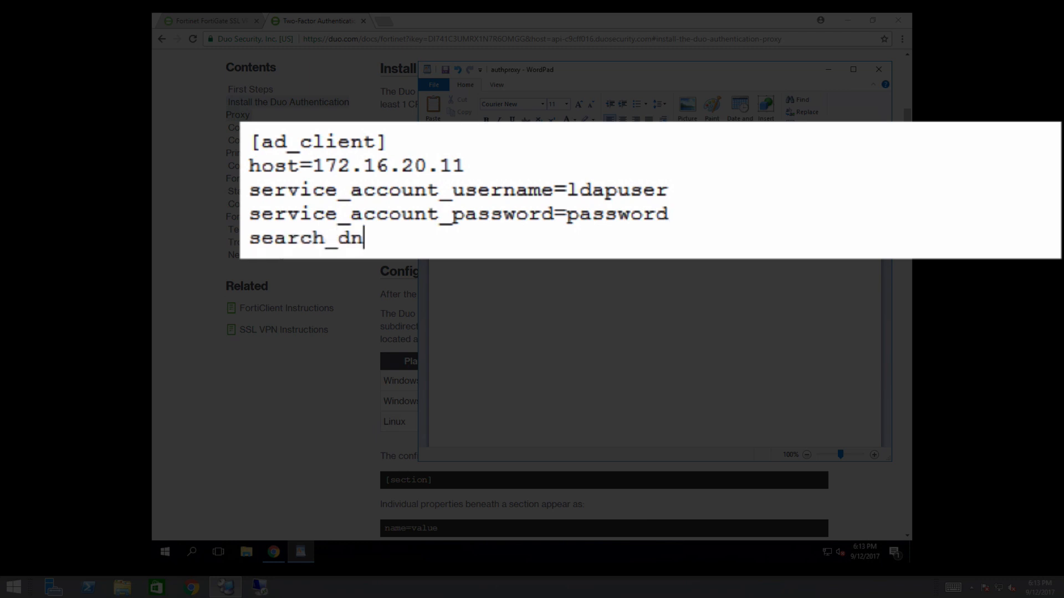
type("=DC")
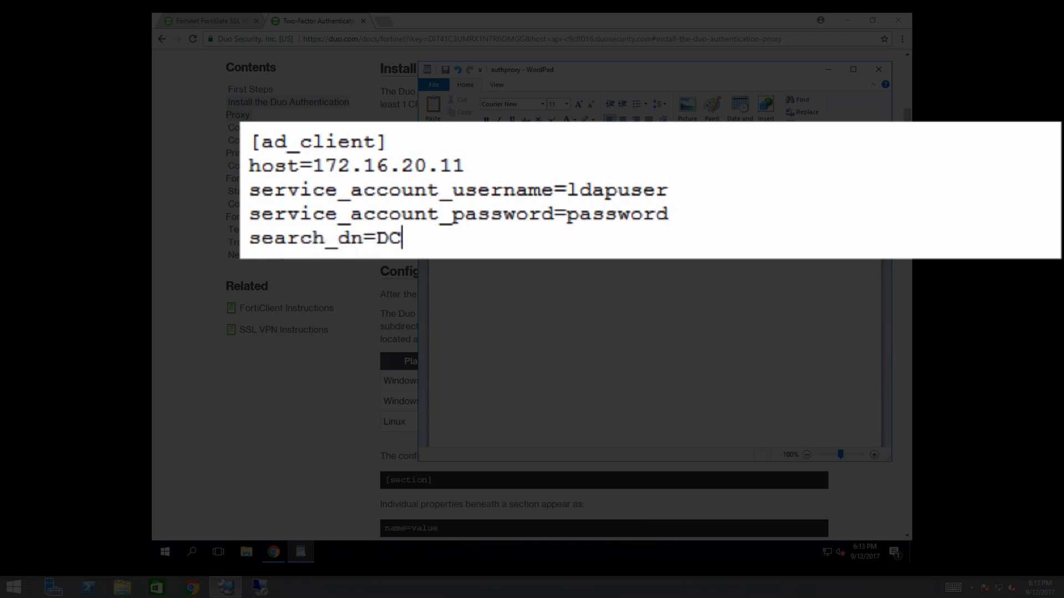
type("=duovid")
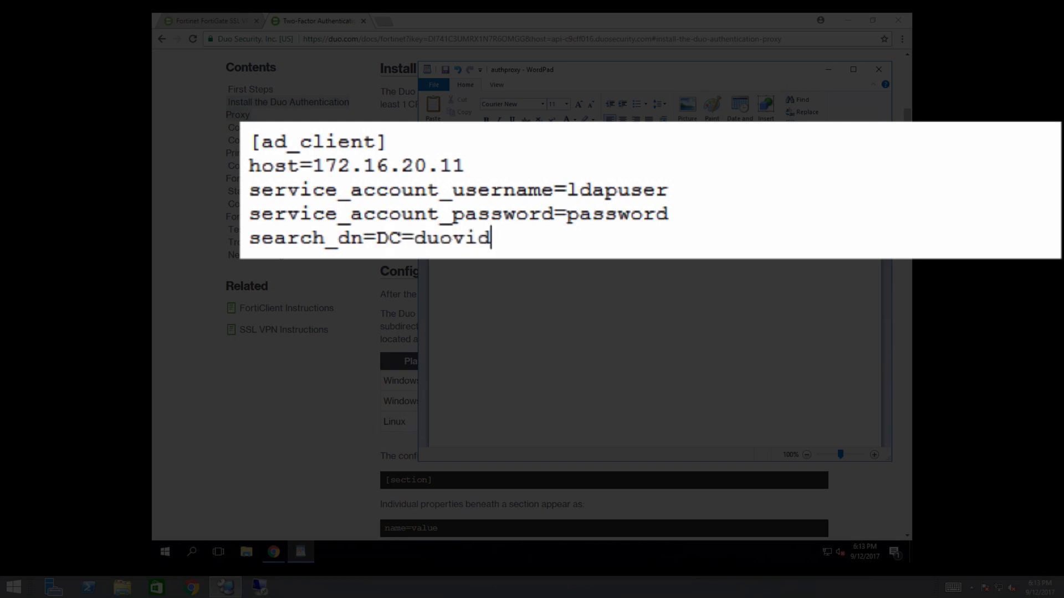
type("eodemo,DC")
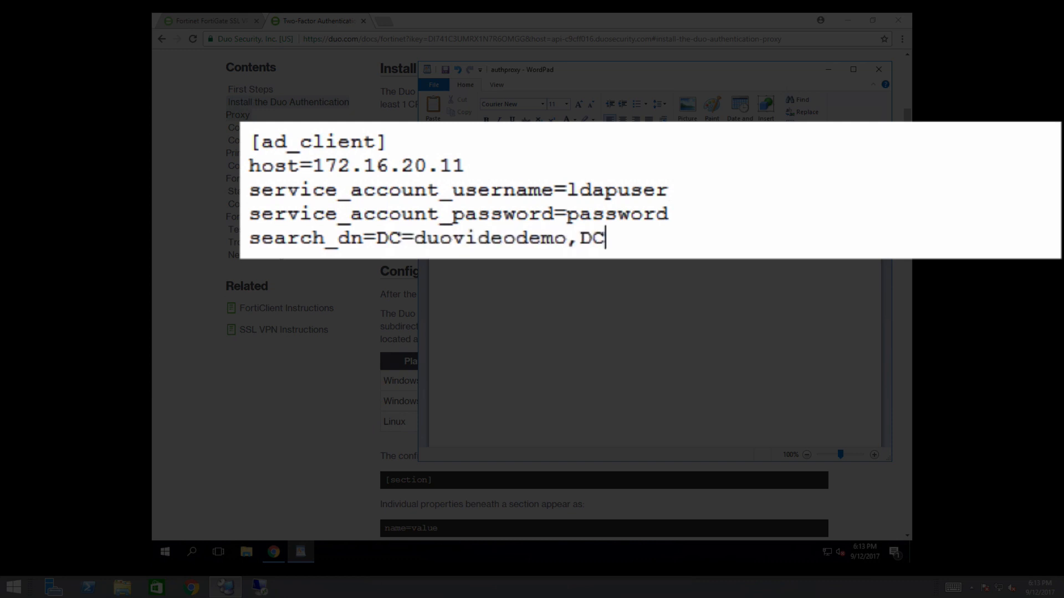
type("com")
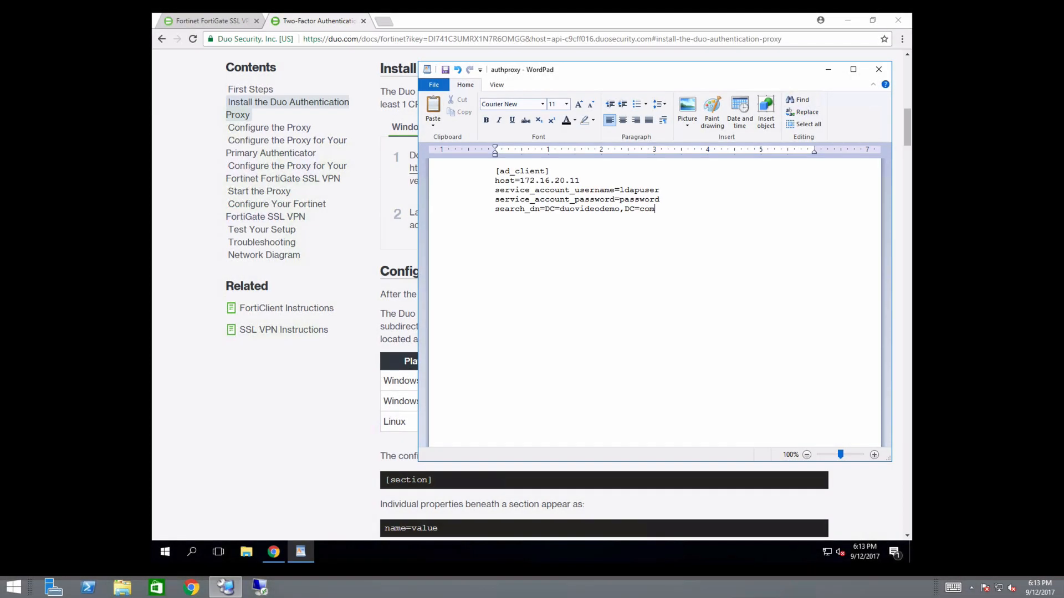
Start a [radius_server_auto] section and copy the ikey, skey and api_host from the Duo application page.
key("Enter")
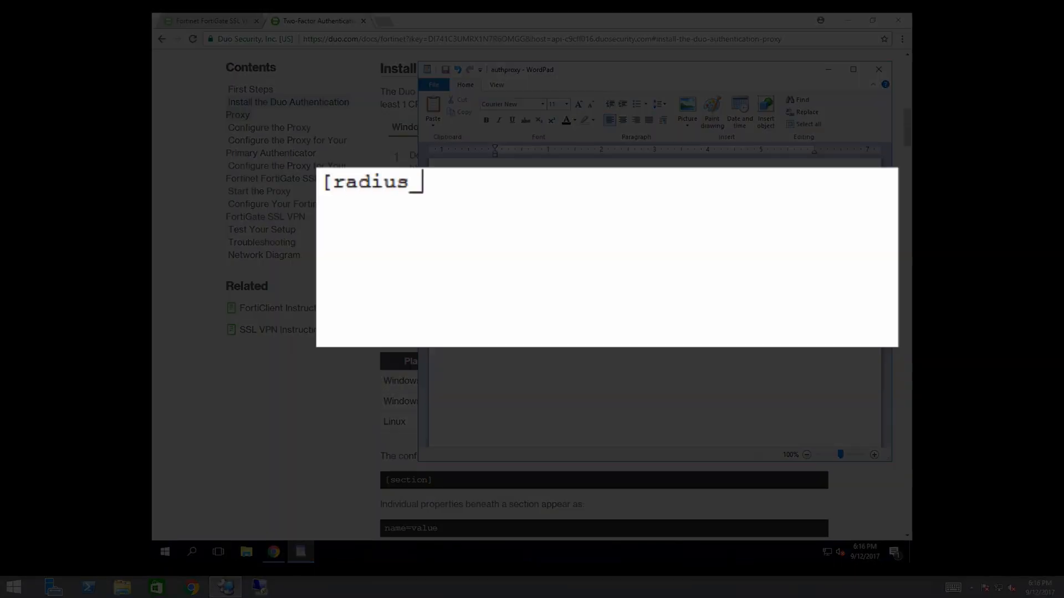
type("_server_auto")
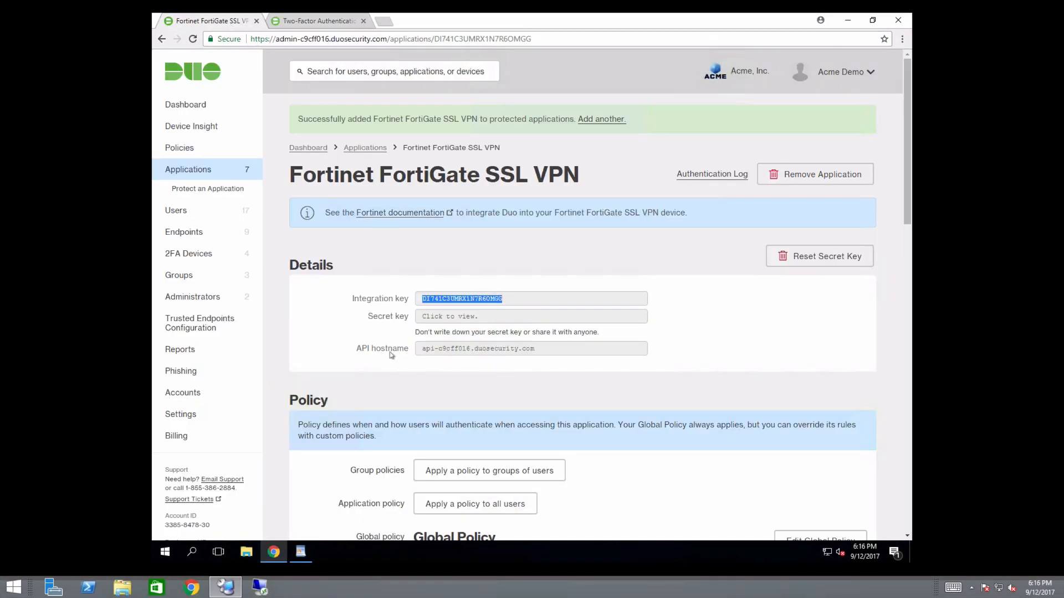
left_click(300, 552)
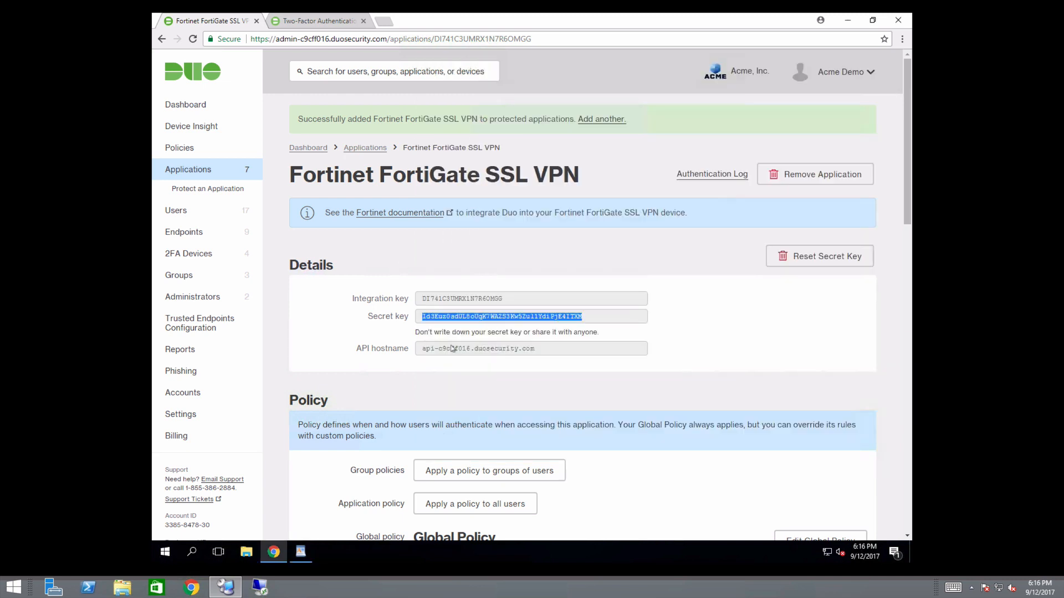
left_click(300, 552)
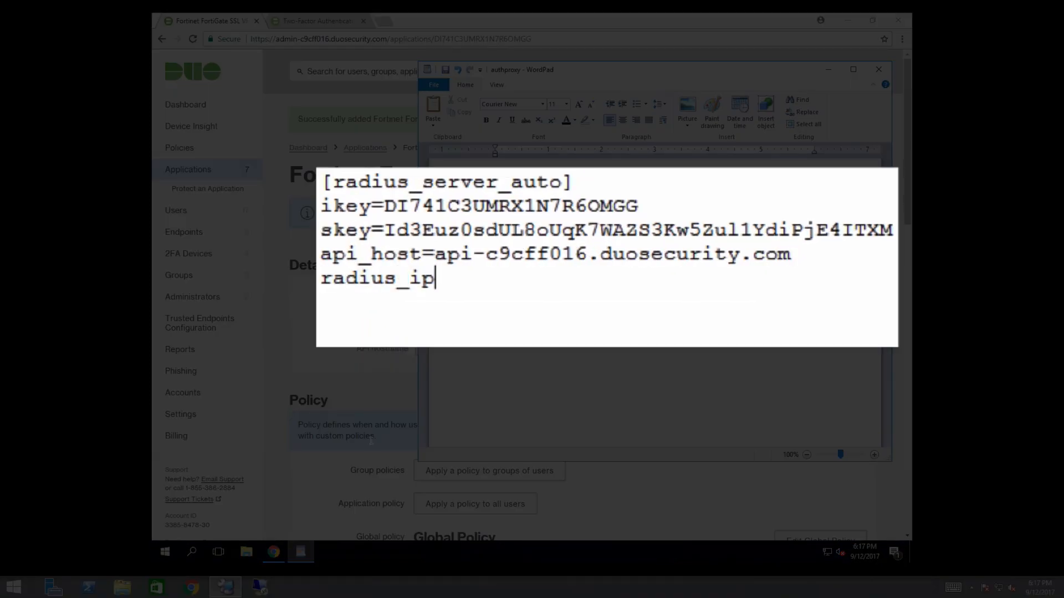
type("_1=")
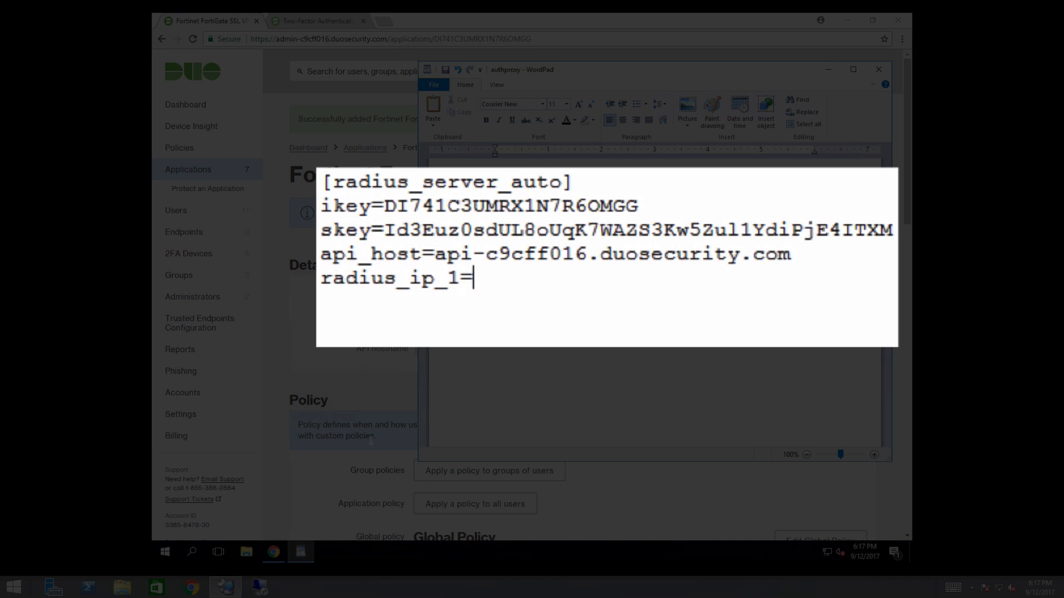
type("172.16.20")
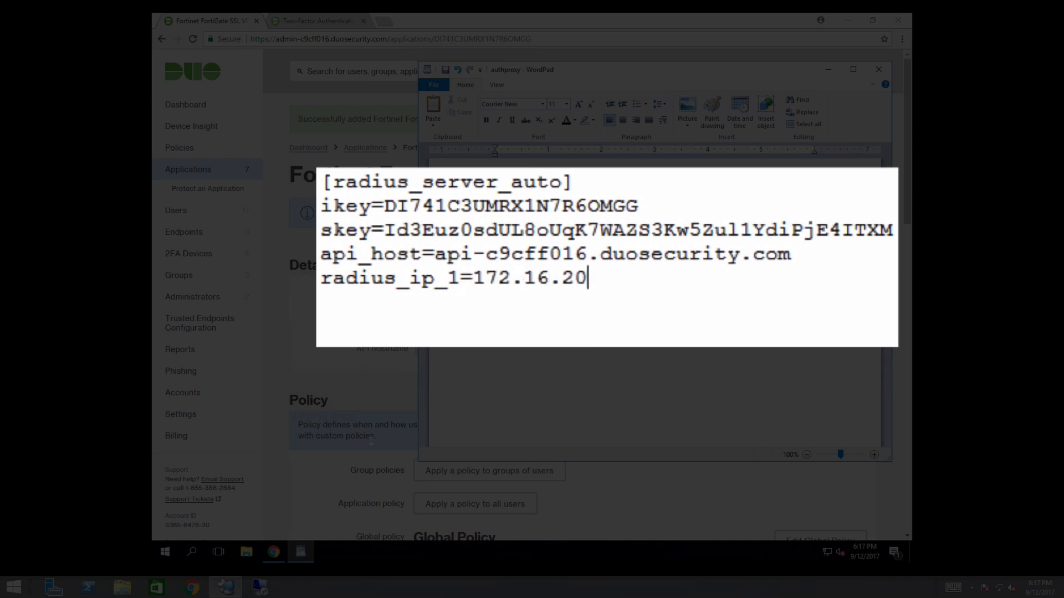
type("9")
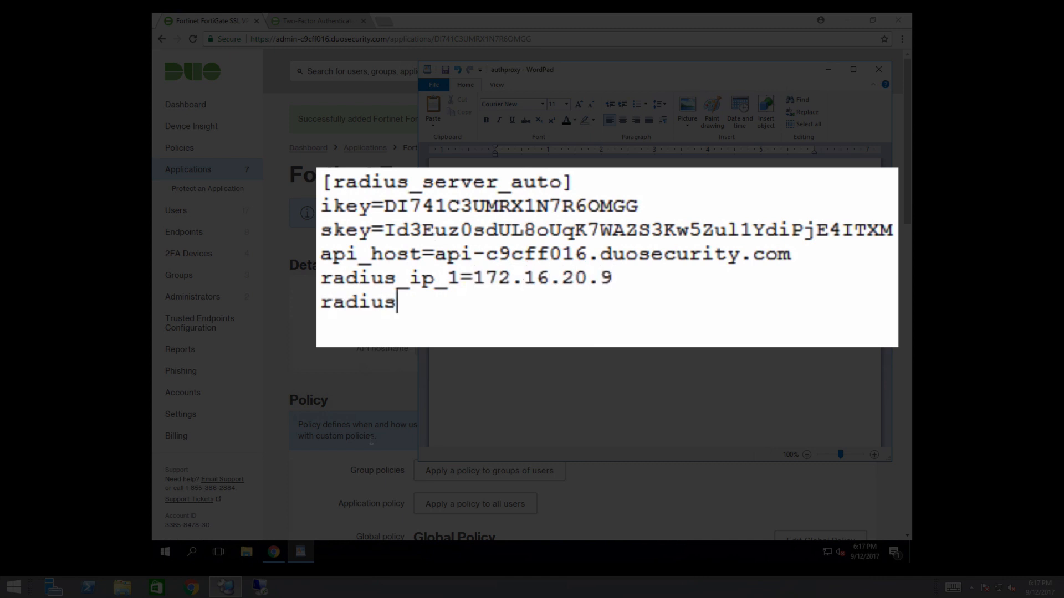
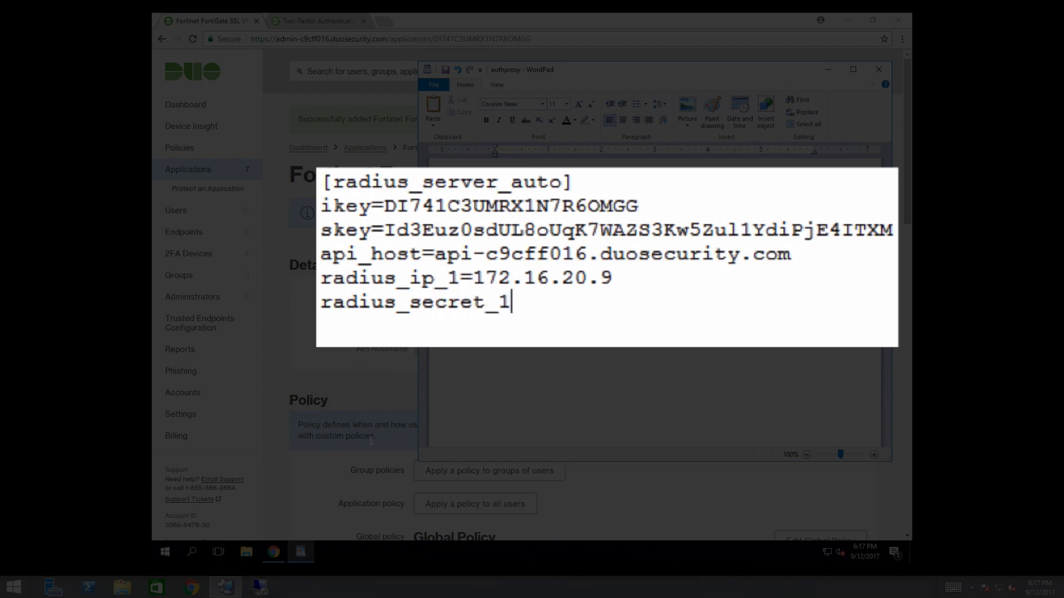
type("=")
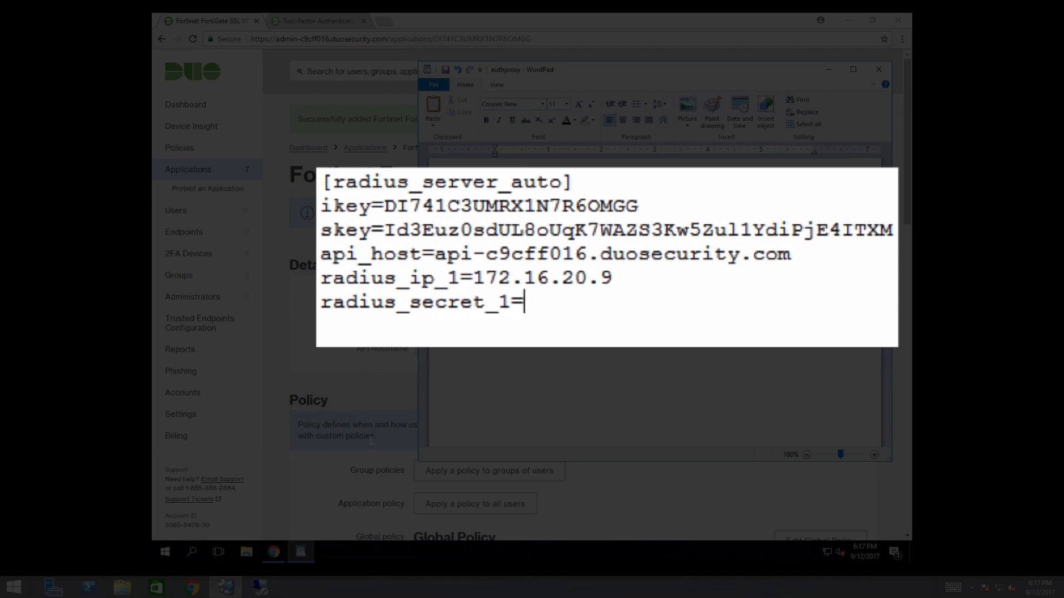
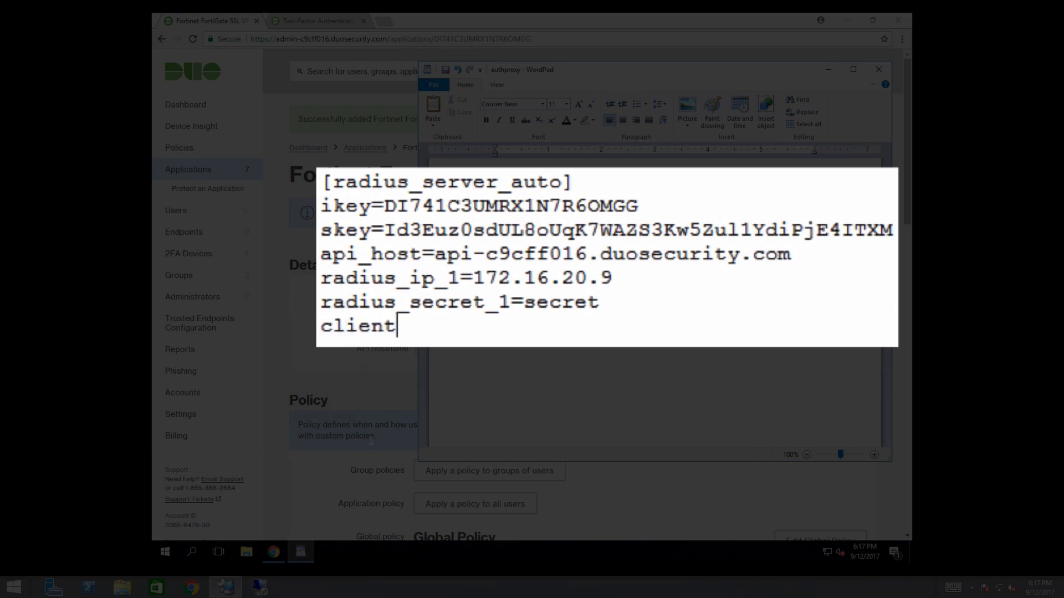
type("=ad_cli")
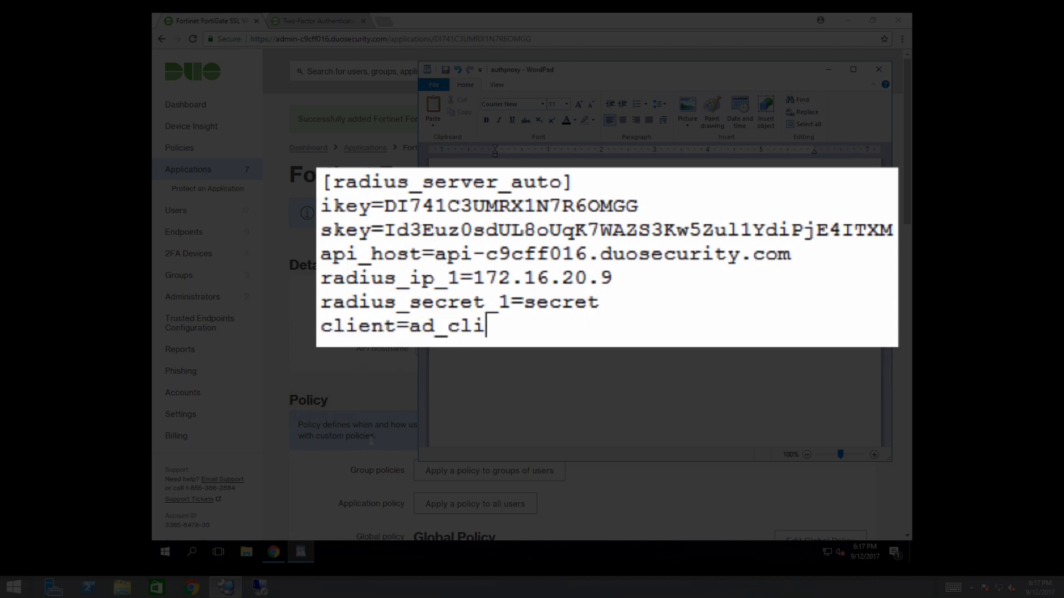
type("ent")
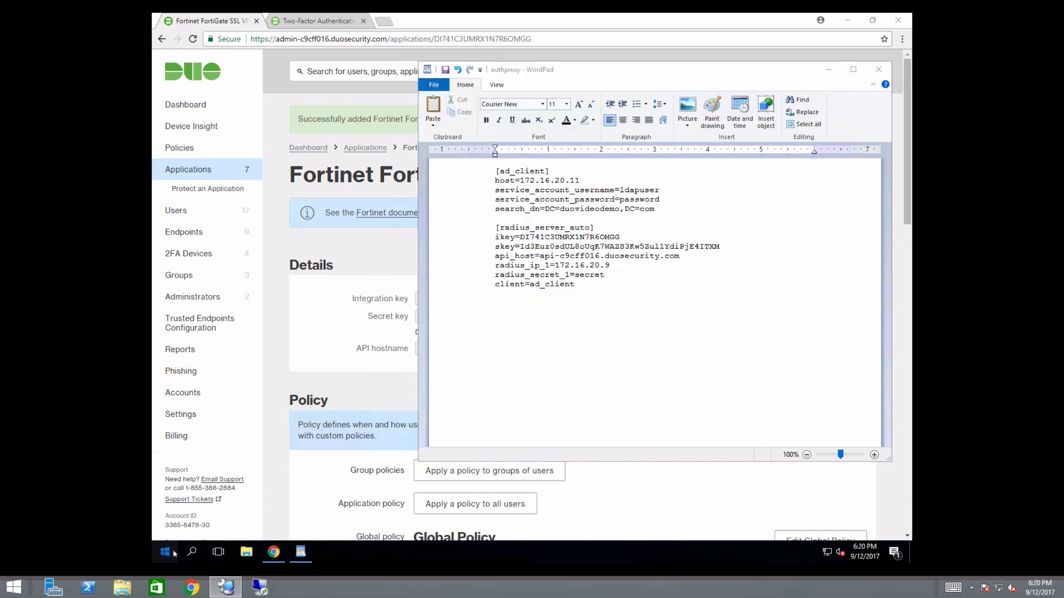
From an administrator Command Prompt, run net start DuoAuthProxy to start the proxy service.
left_click(164, 552)
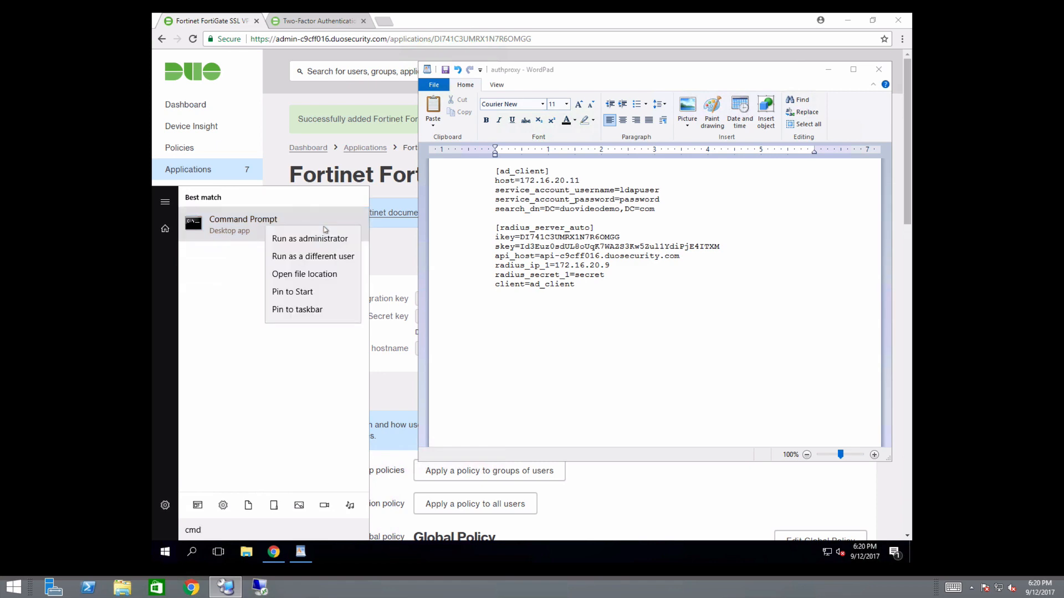
left_click(309, 238)
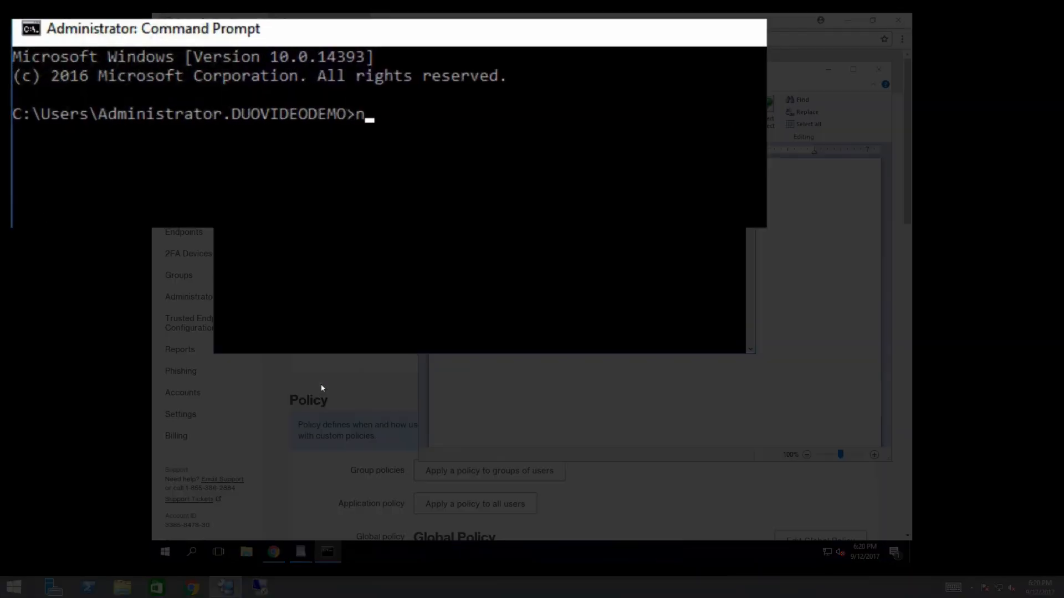
type("et start DuoAuthP")
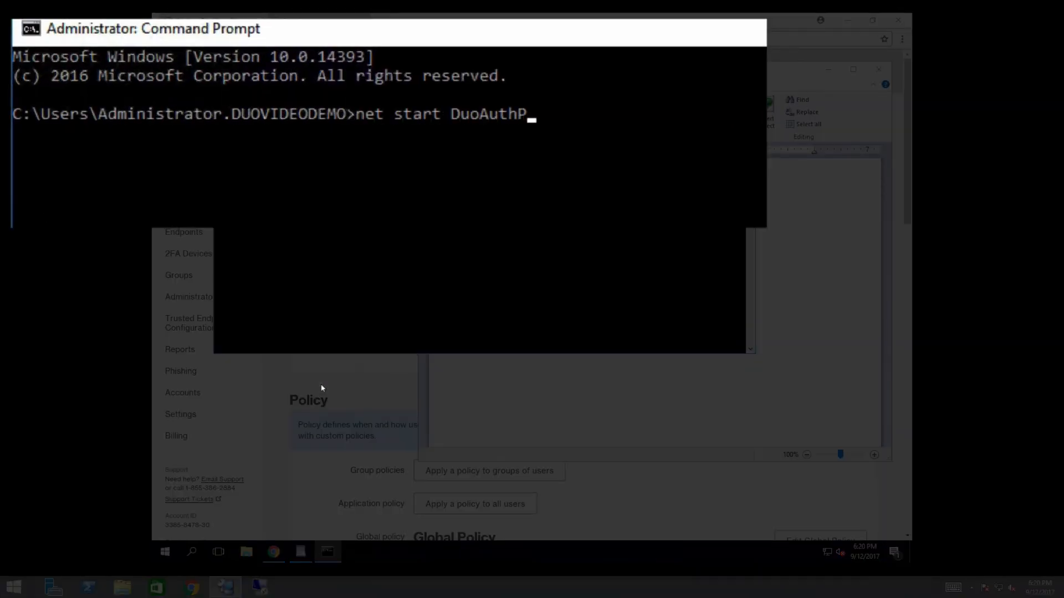
key("Enter")
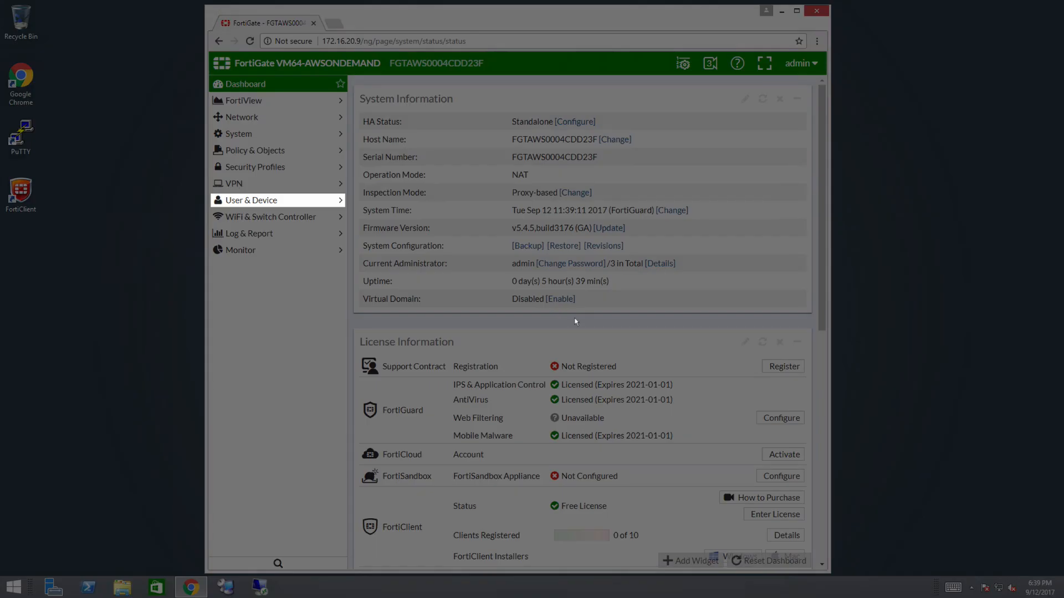
Create a new RADIUS server named Duo RADIUS with server IP 172.16.20.12.
left_click(250, 199)
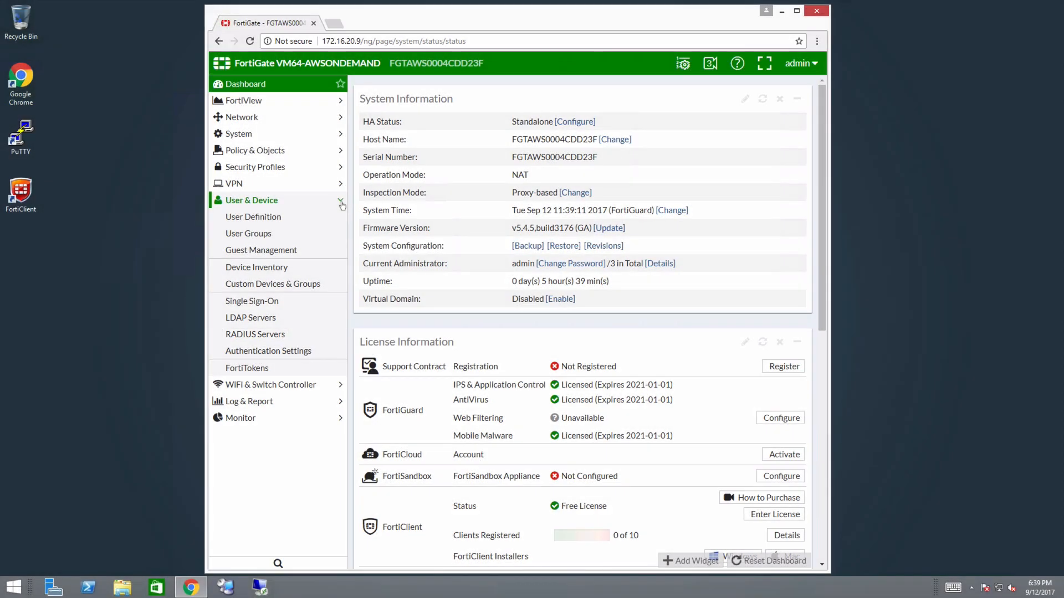
left_click(255, 334)
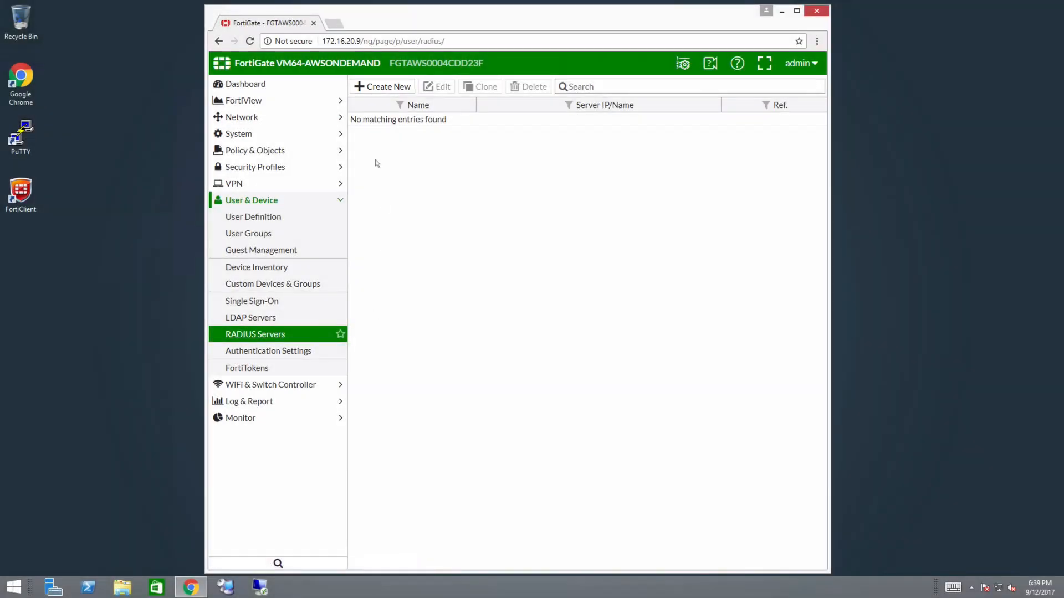
left_click(382, 86)
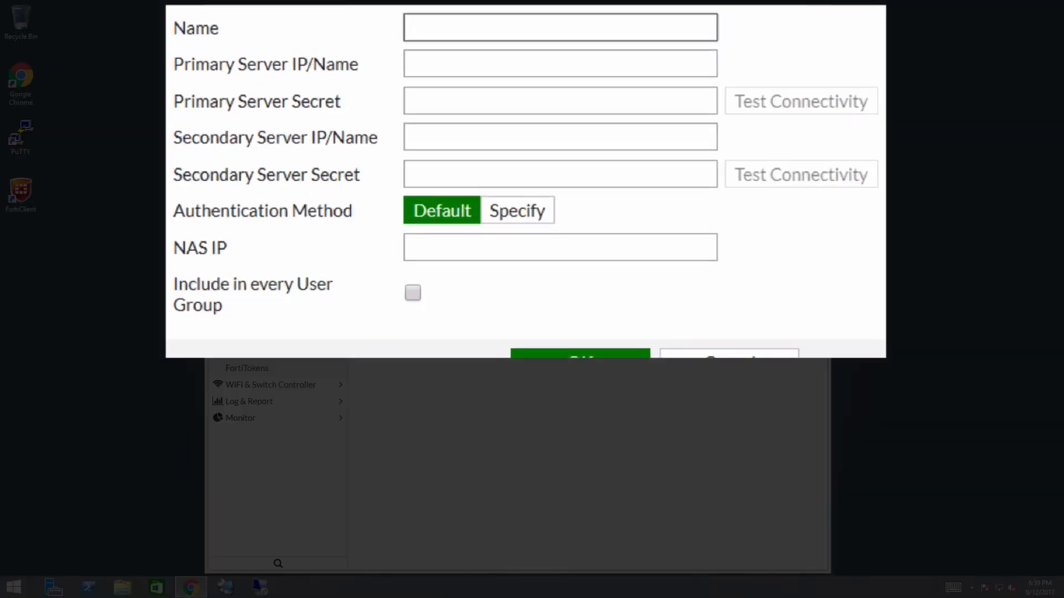
type("Duo RADIUS")
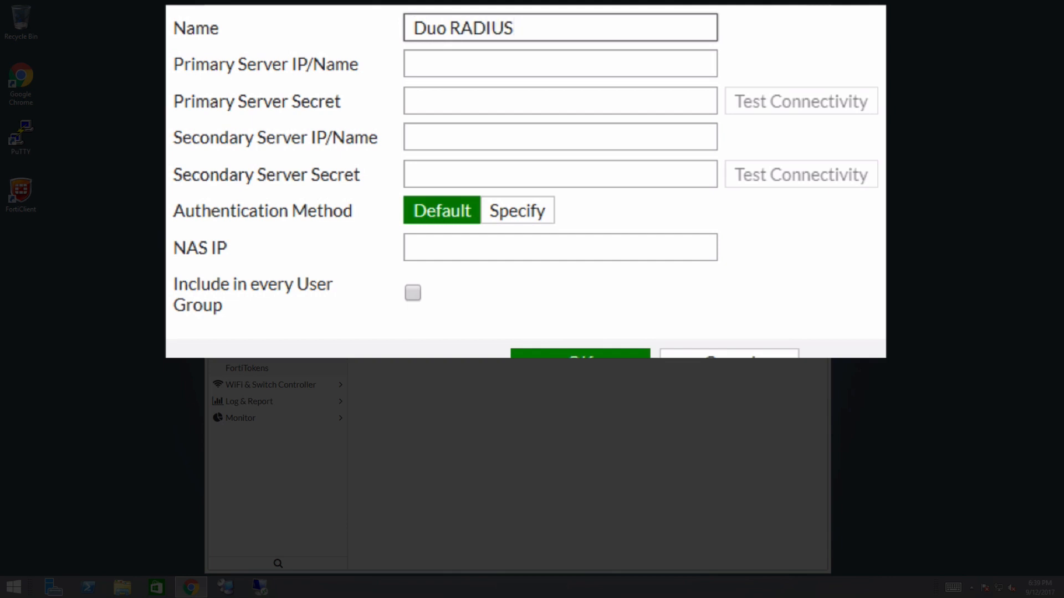
type("172.16.")
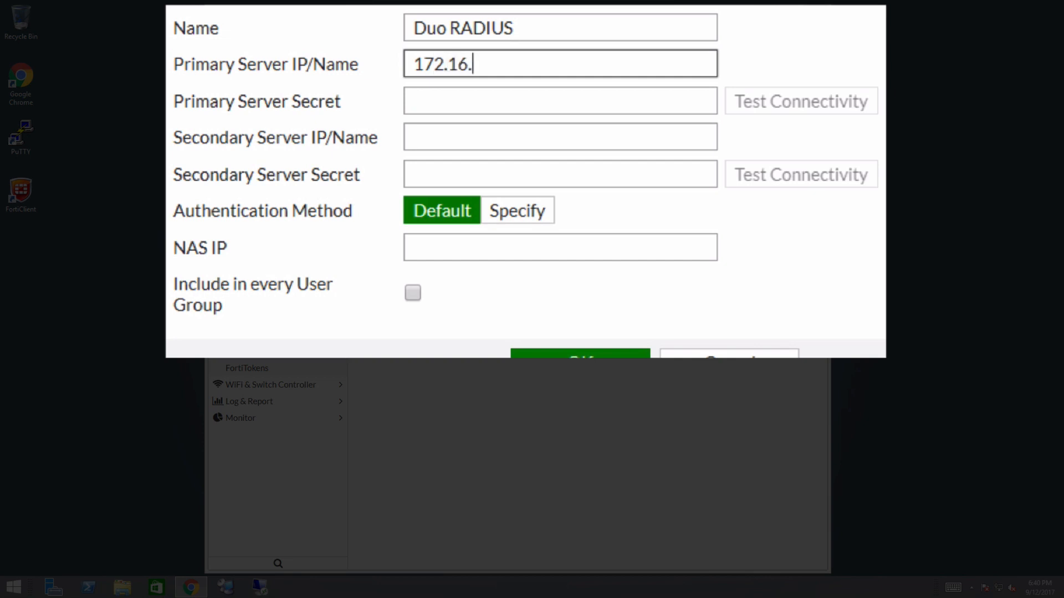
type("20.12")
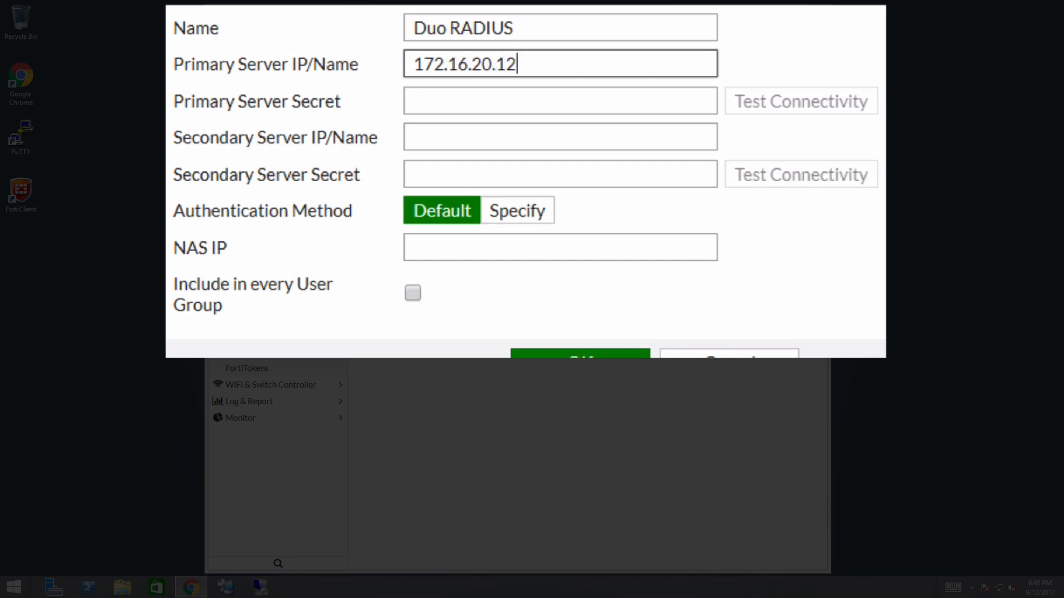
Enter the shared secret, set the authentication method to Specify (PAP) and save the server.
type("•••••")
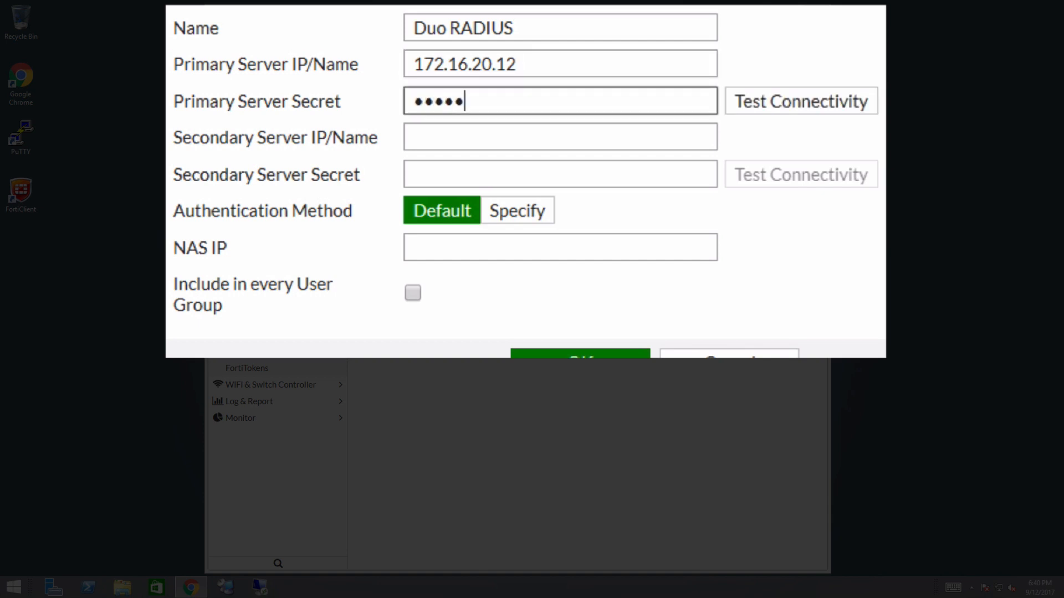
type("•")
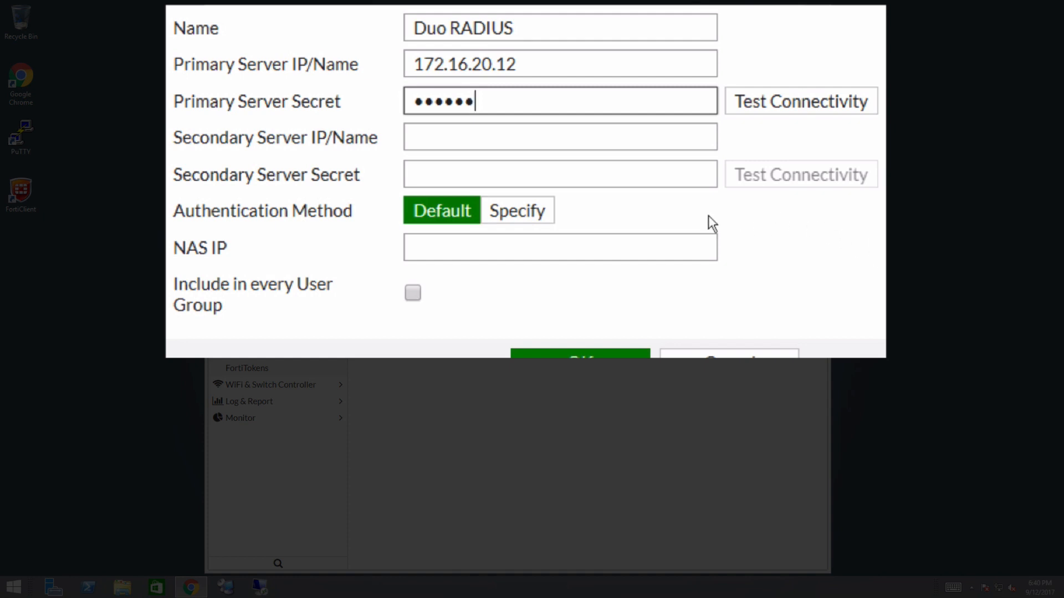
left_click(516, 210)
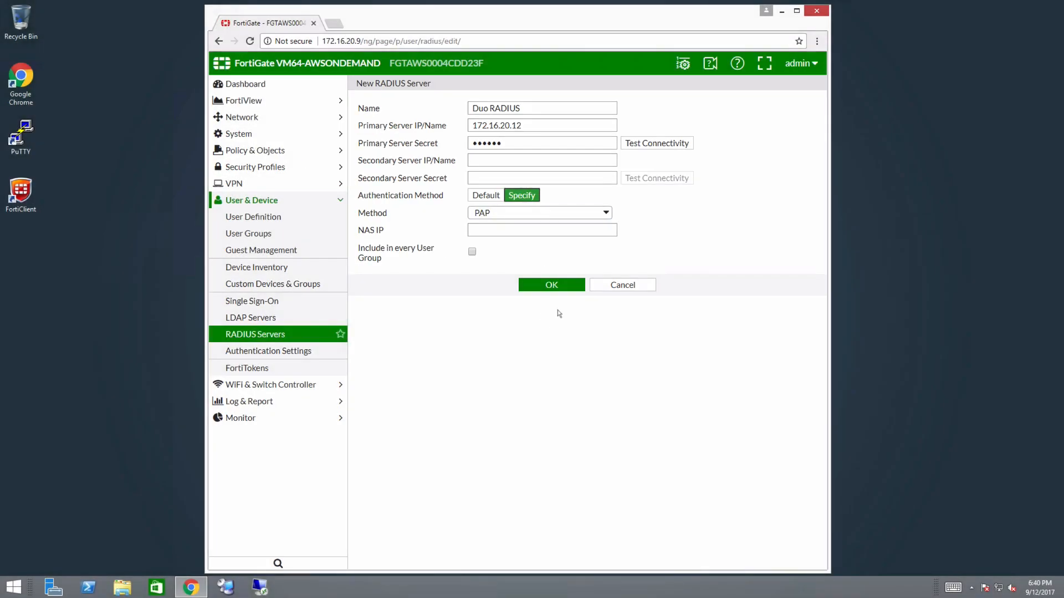
left_click(552, 285)
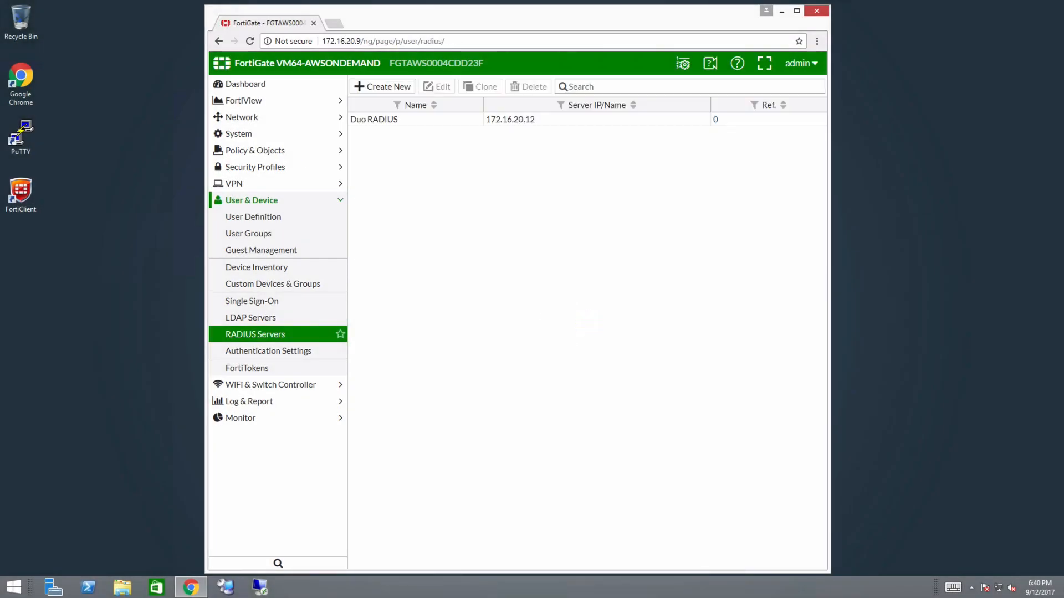
mouse_move(553, 308)
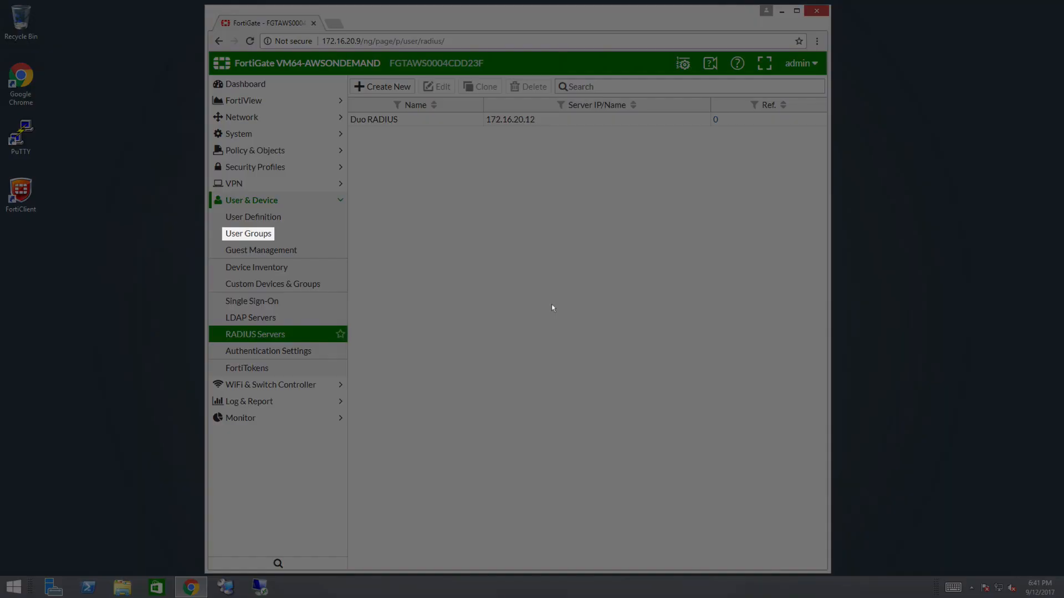
Edit the Duo-SSL-VPN user group to add Duo RADIUS as a remote group server and save it.
left_click(248, 233)
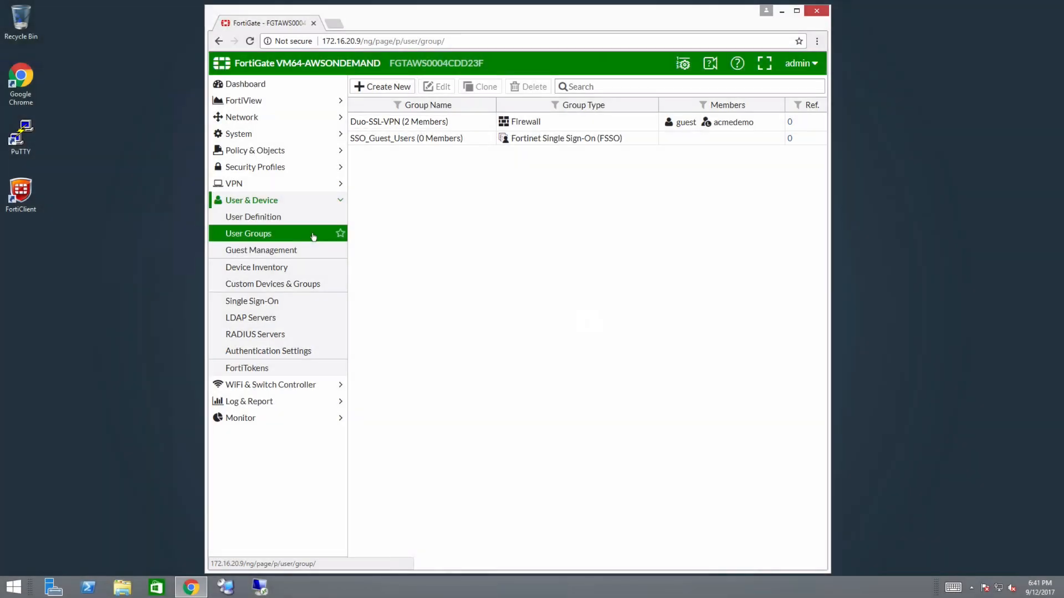
left_click(248, 233)
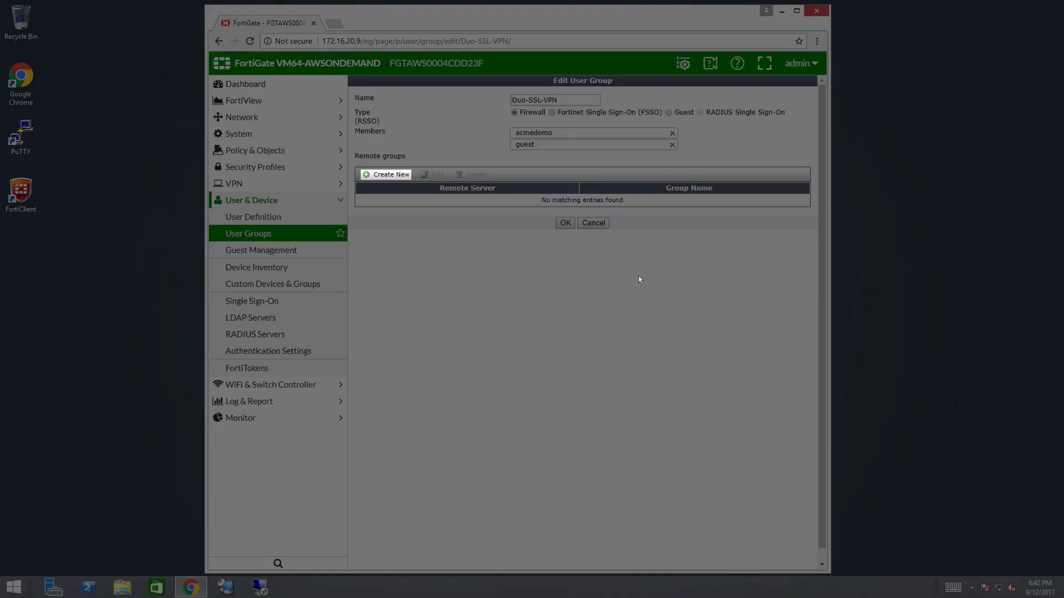
left_click(391, 174)
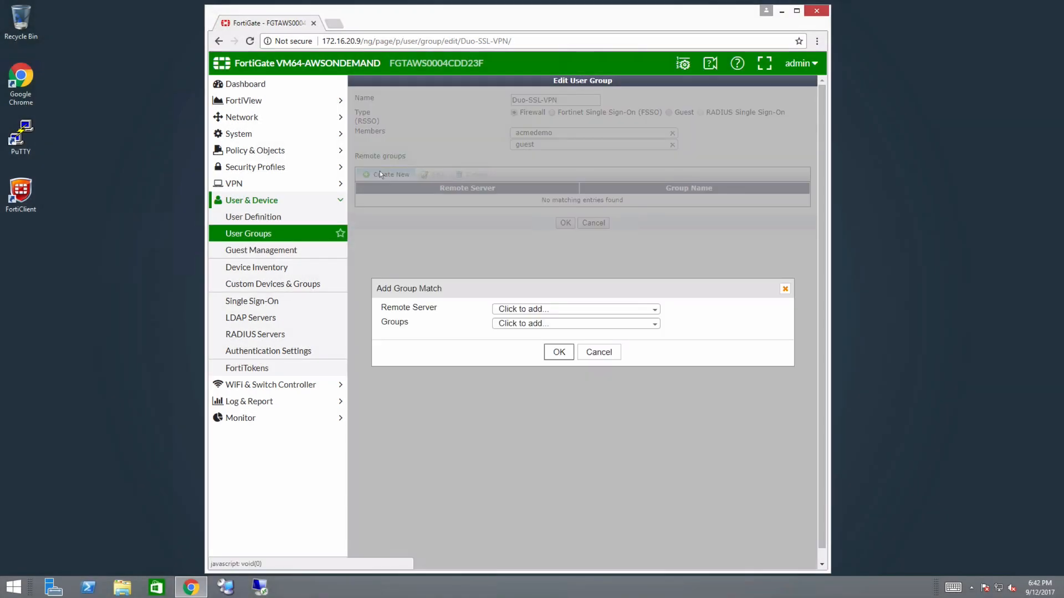
left_click(577, 309)
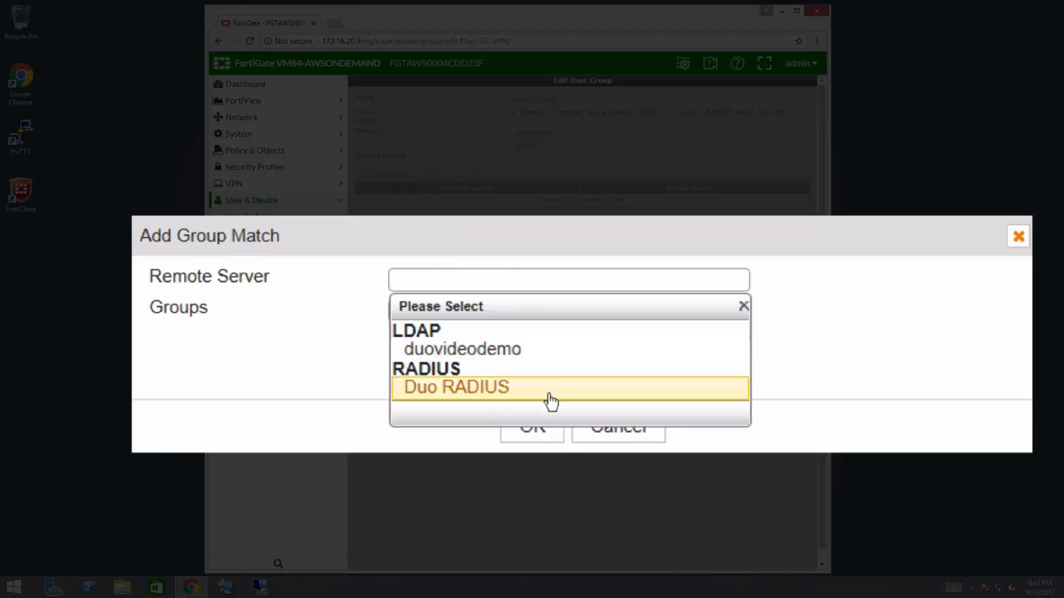
left_click(456, 388)
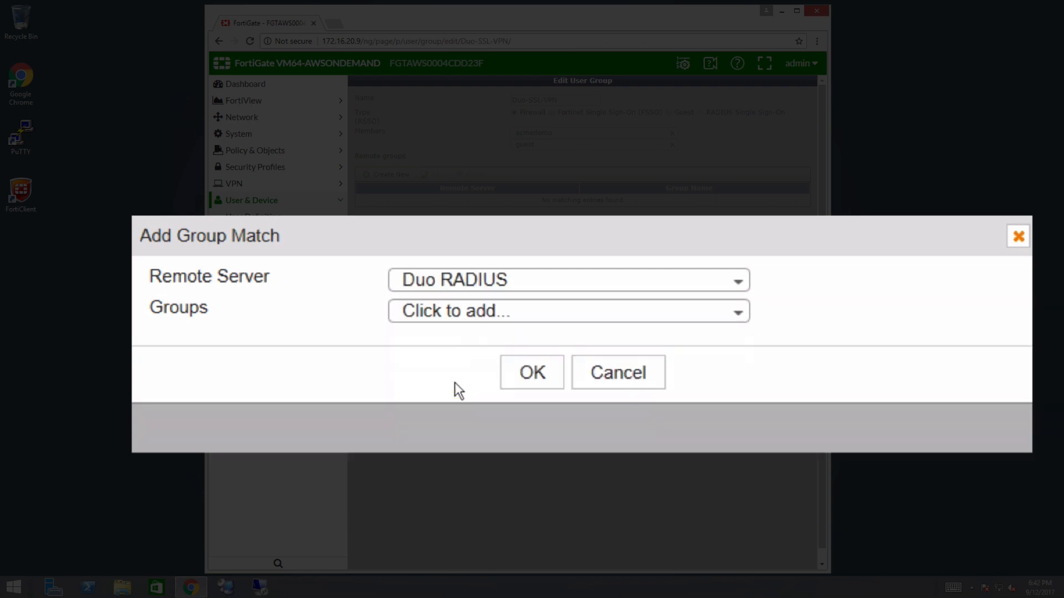
left_click(532, 373)
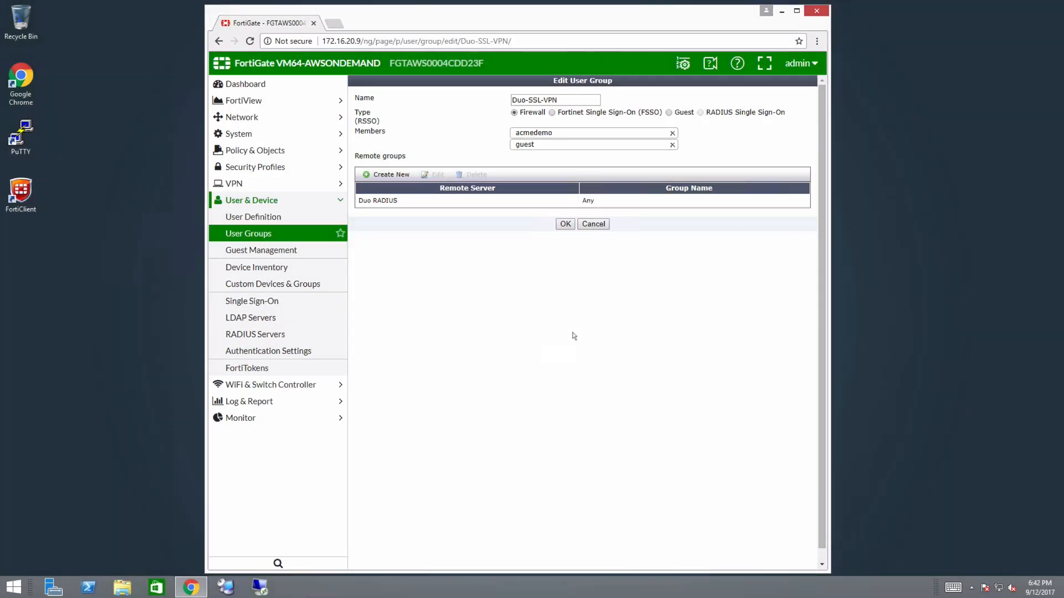
left_click(565, 223)
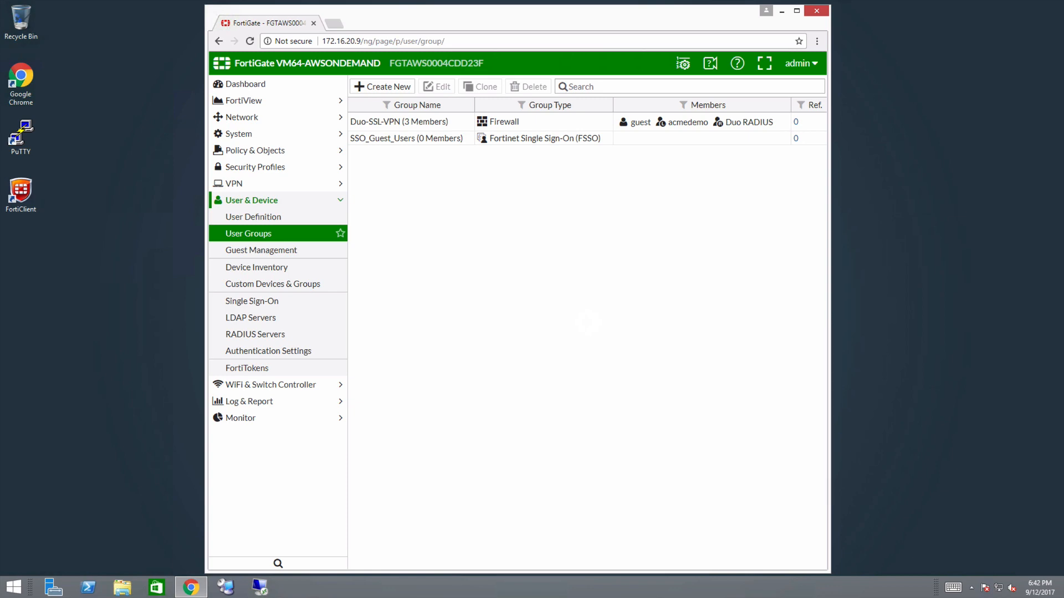
Under config system global, set remoteauthtimeout 60 and end the session.
left_click(20, 133)
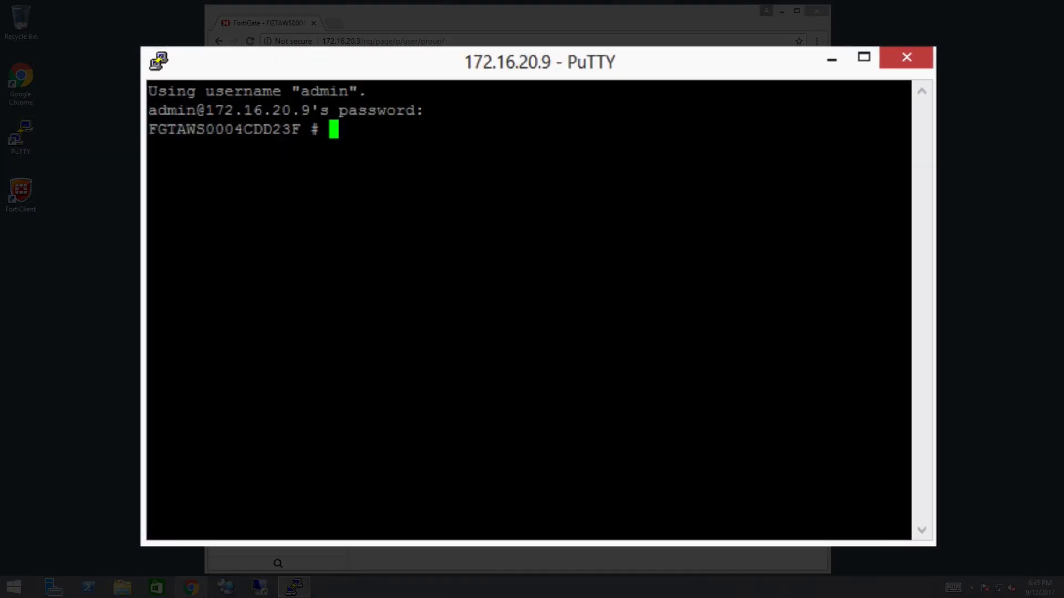
type("config system global")
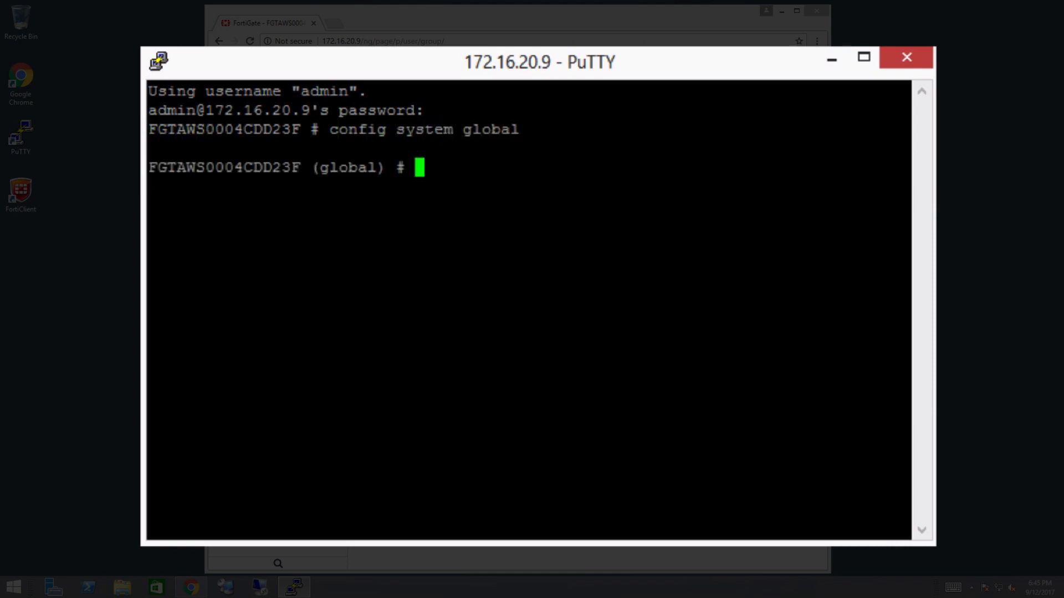
type("set remoteauthtimeout 60")
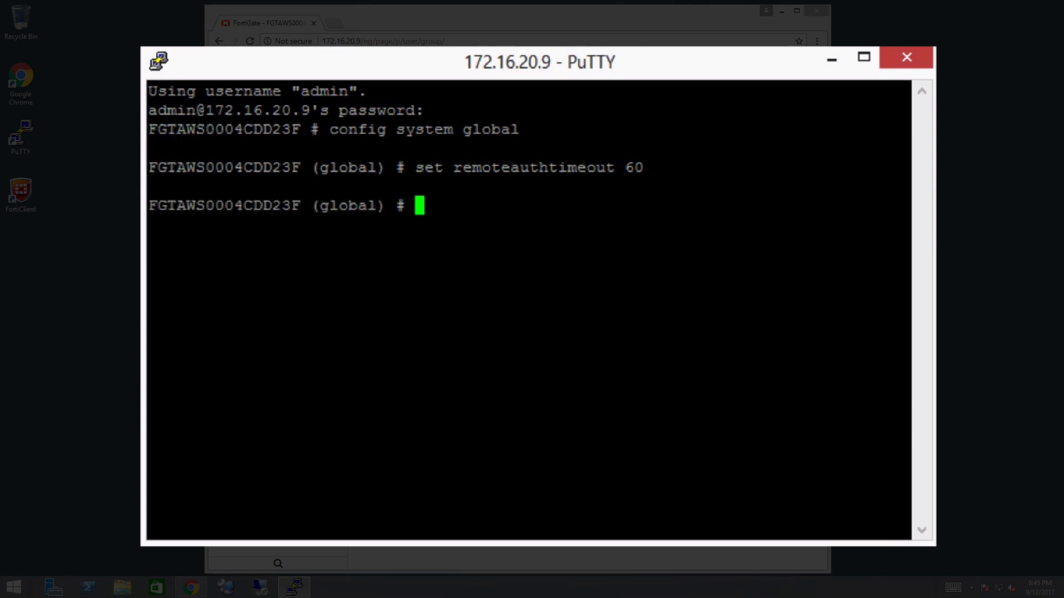
type("end")
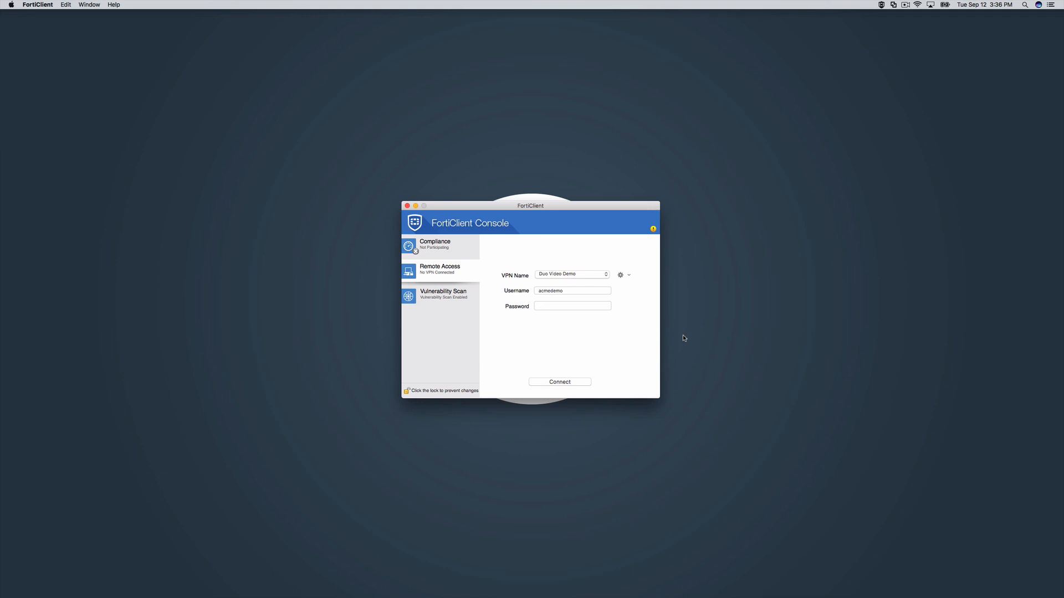
Enter the acmedemo password and connect to the Duo Video Demo VPN.
type("password")
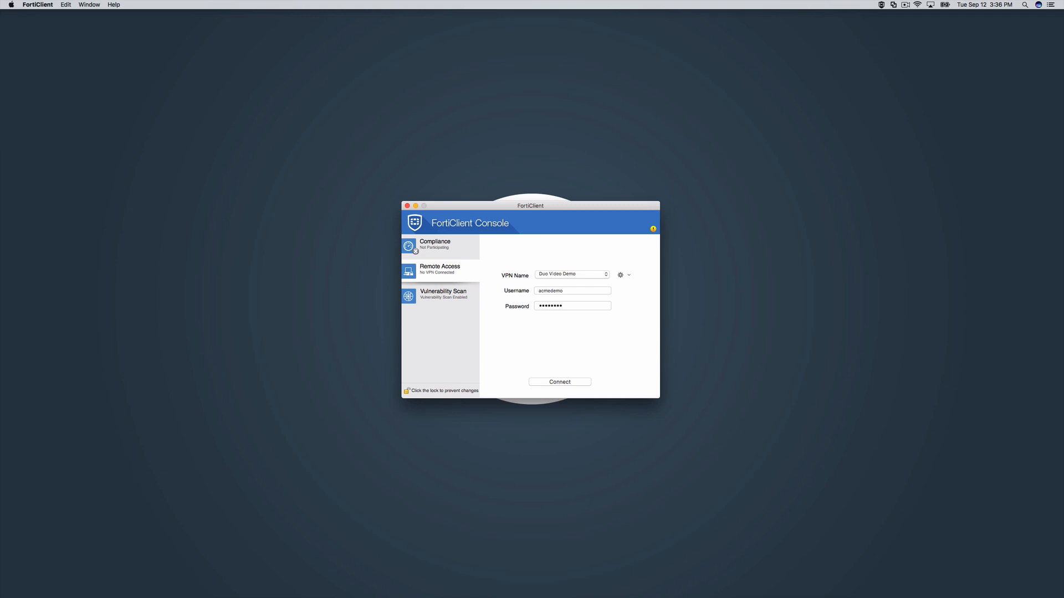
left_click(559, 381)
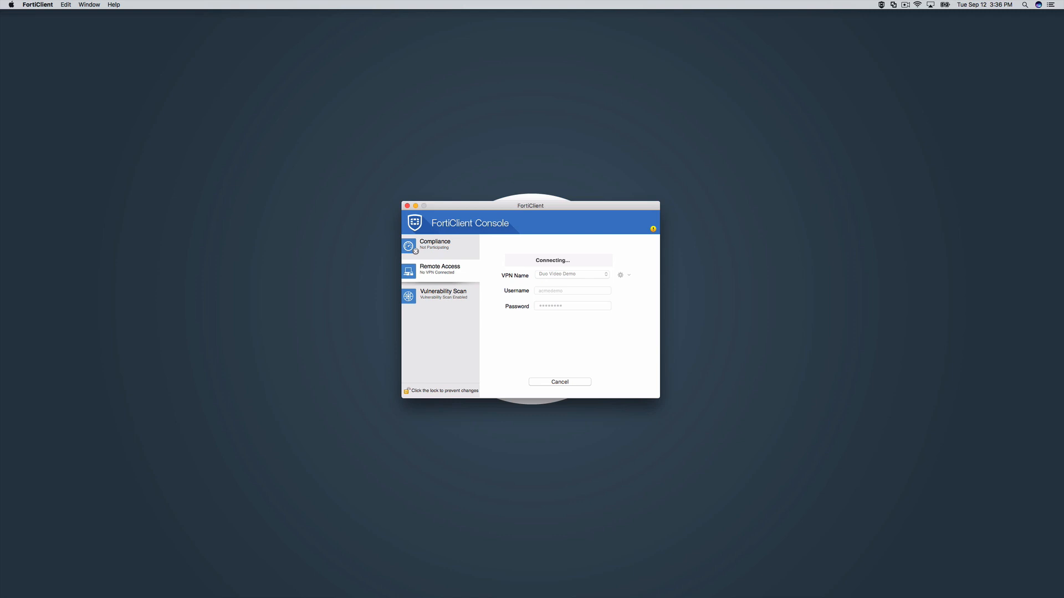